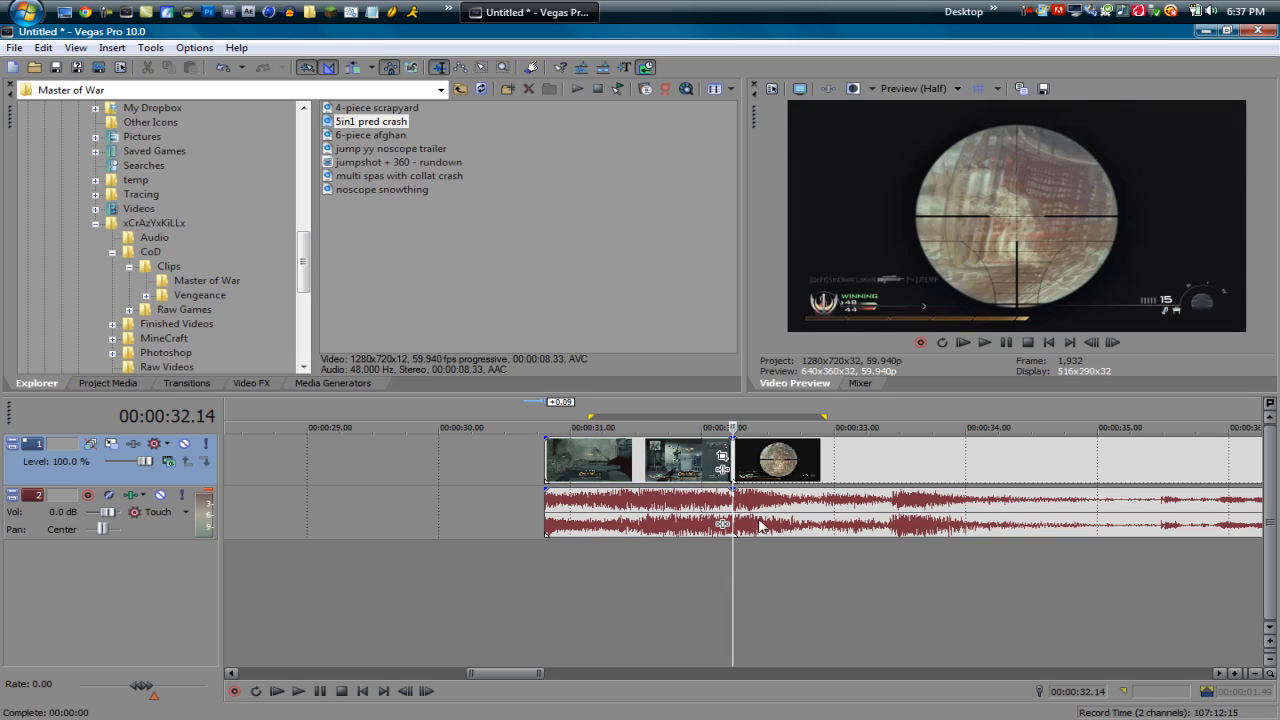
Set preview quality to Best (Full) and save the current frame as a snapshot image.
left_click(918, 88)
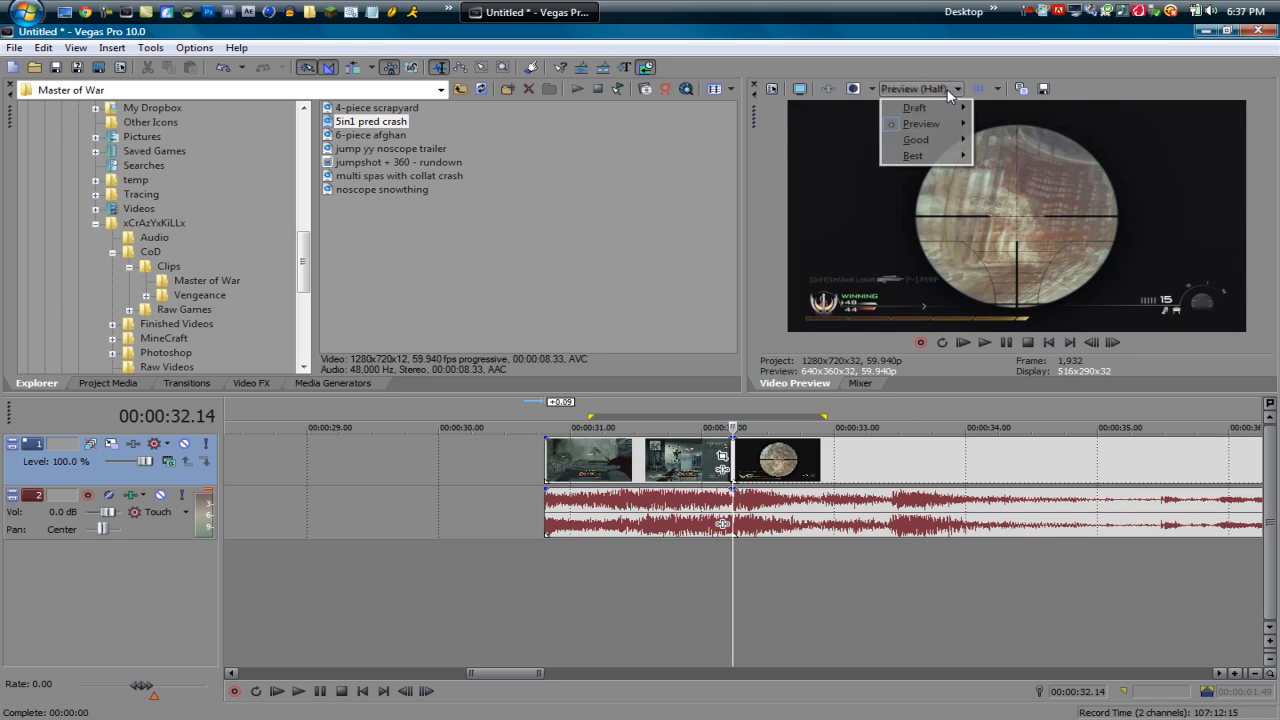
mouse_move(916, 140)
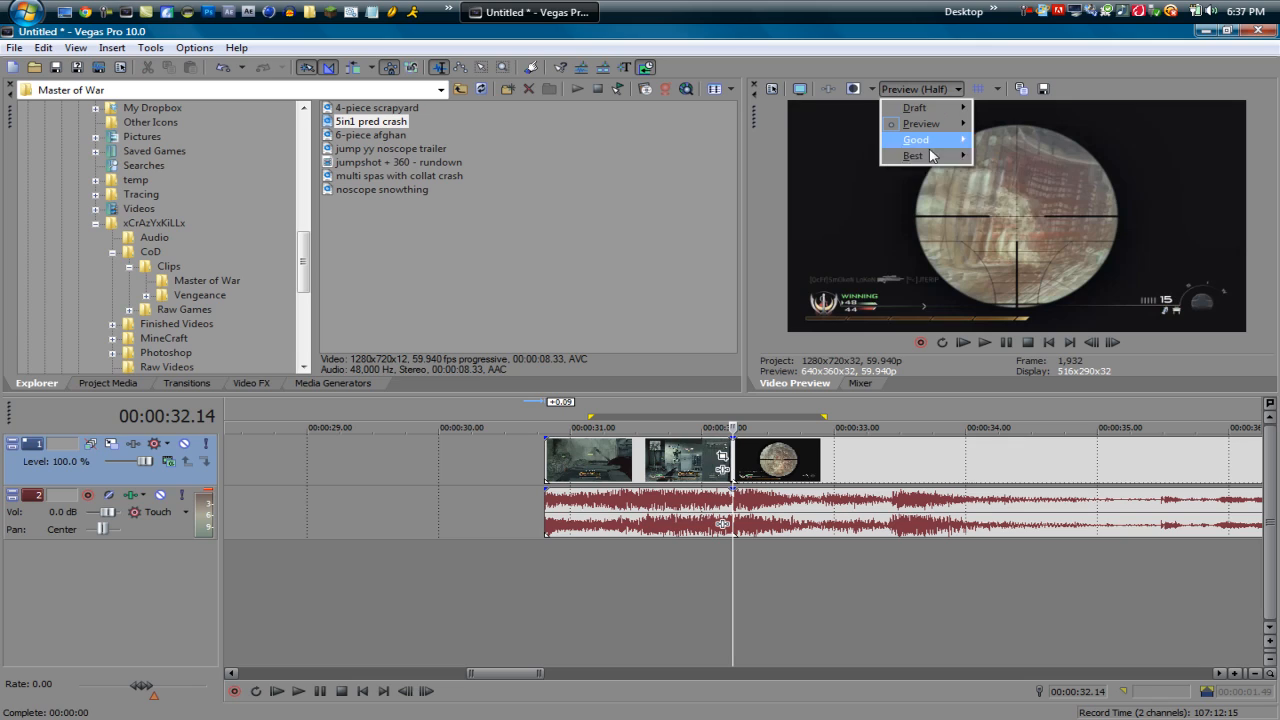
left_click(912, 156)
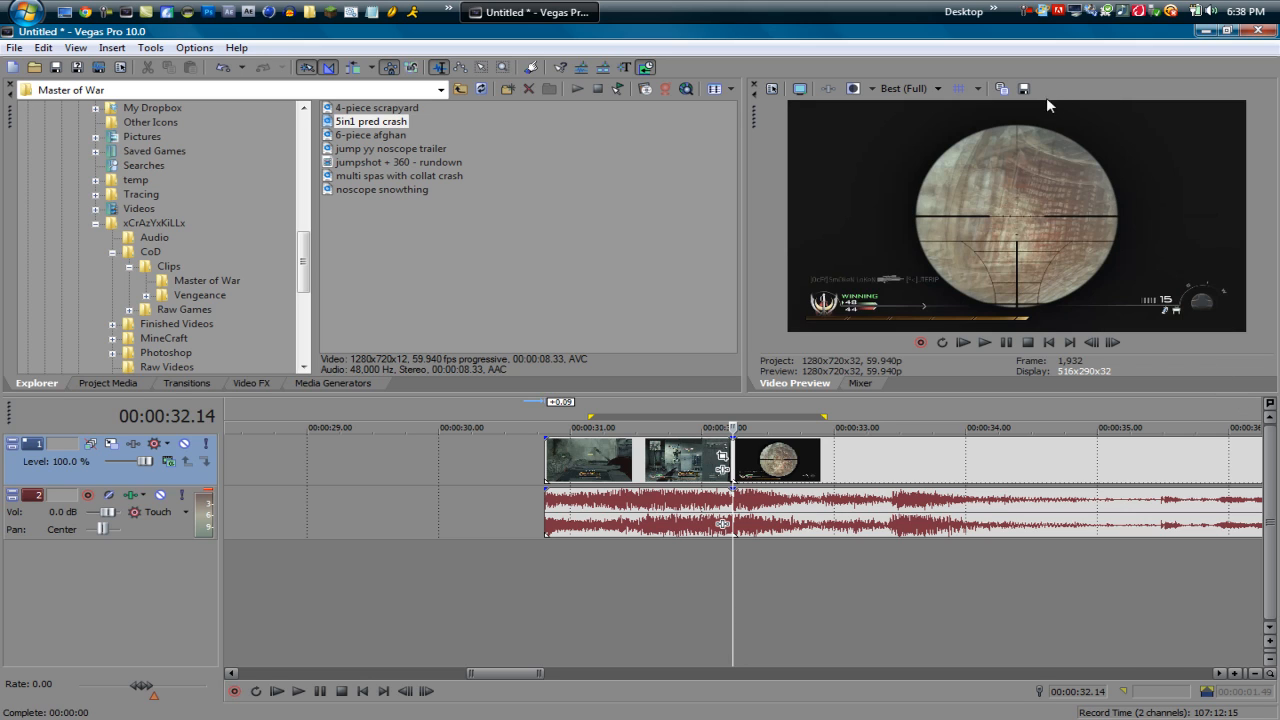
left_click(1024, 88)
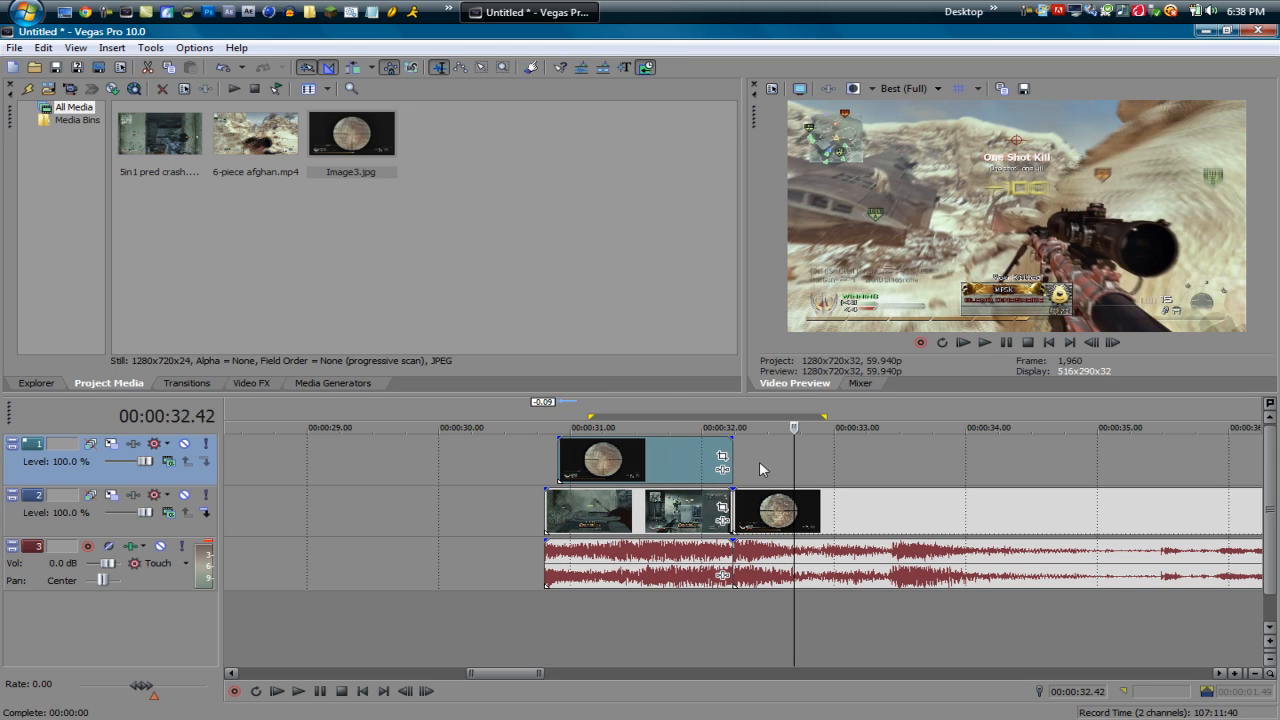
Place the Image3.jpg scope snapshot on a new top track over the transition.
left_click_drag(720, 460, 656, 464)
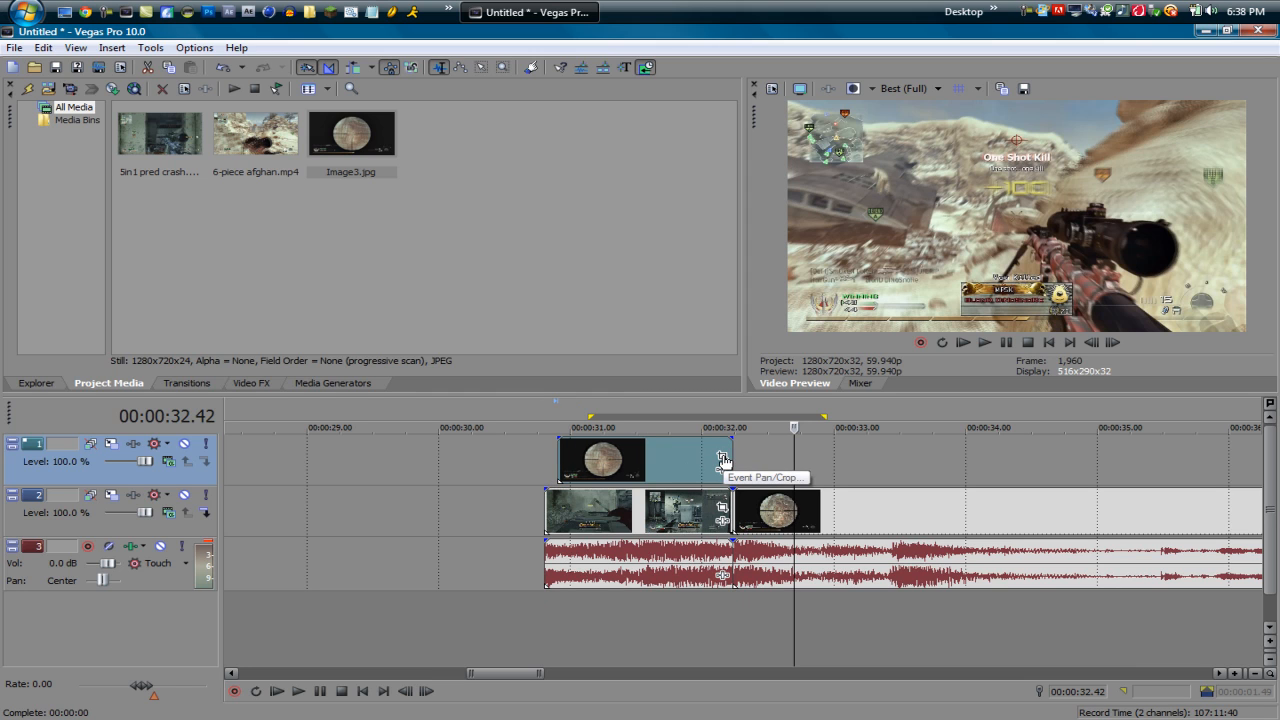
Enable masking for the snapshot event in its Event Pan/Crop editor.
left_click(724, 456)
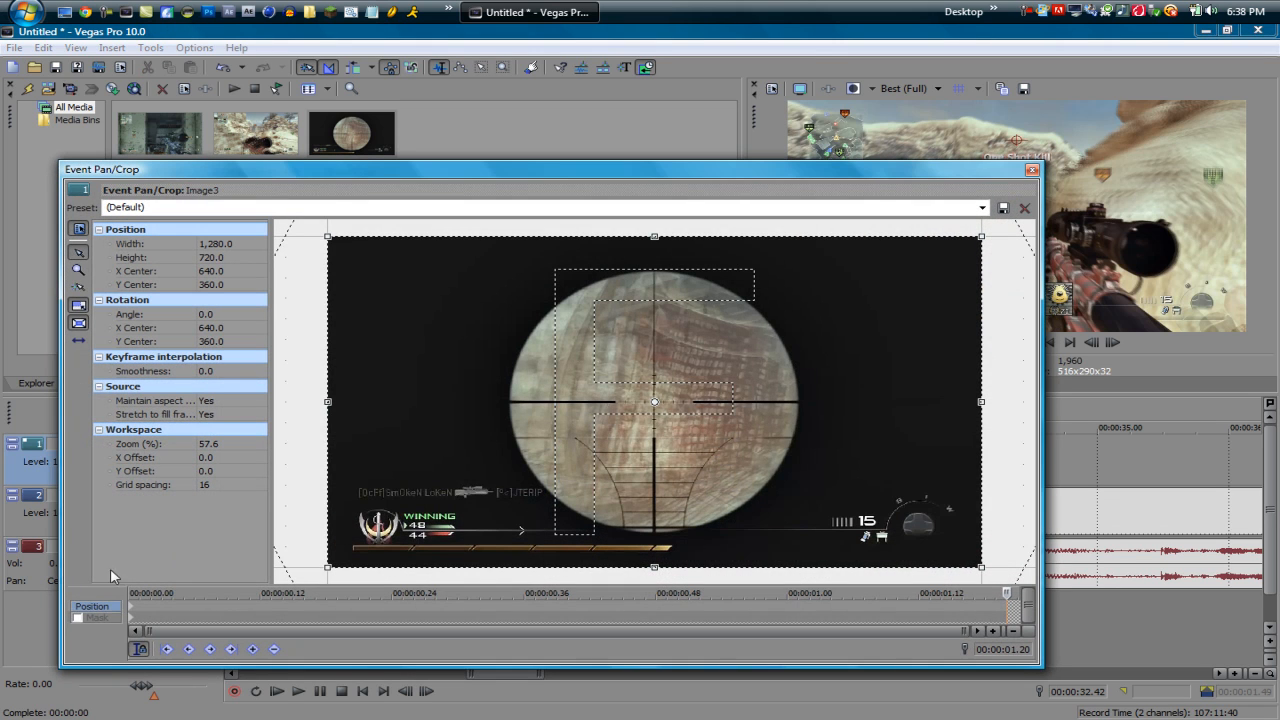
left_click(96, 616)
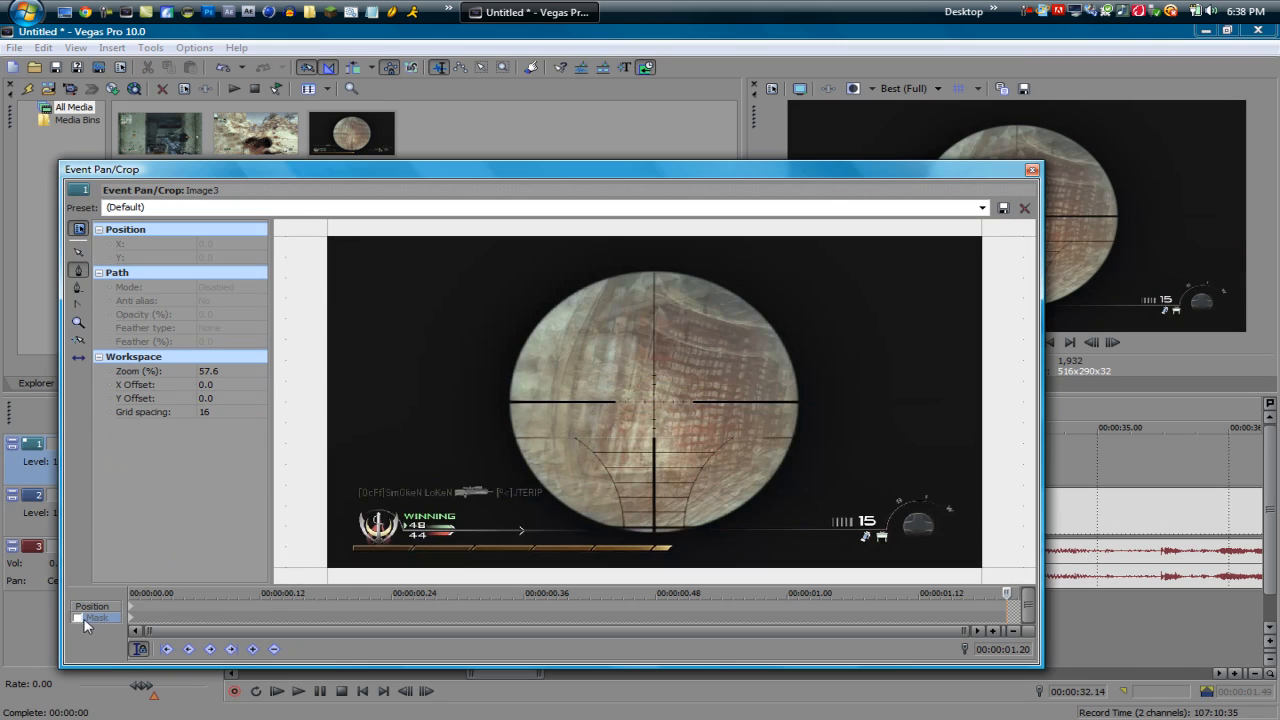
left_click(78, 616)
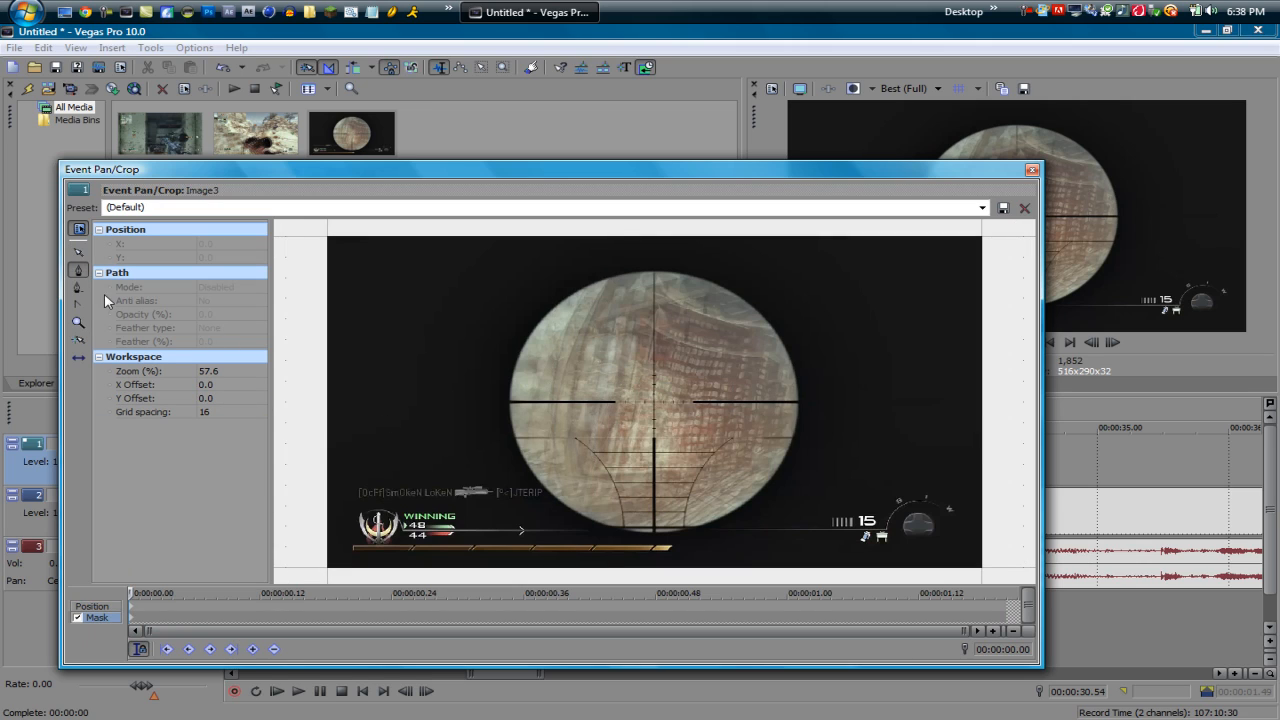
mouse_move(80, 272)
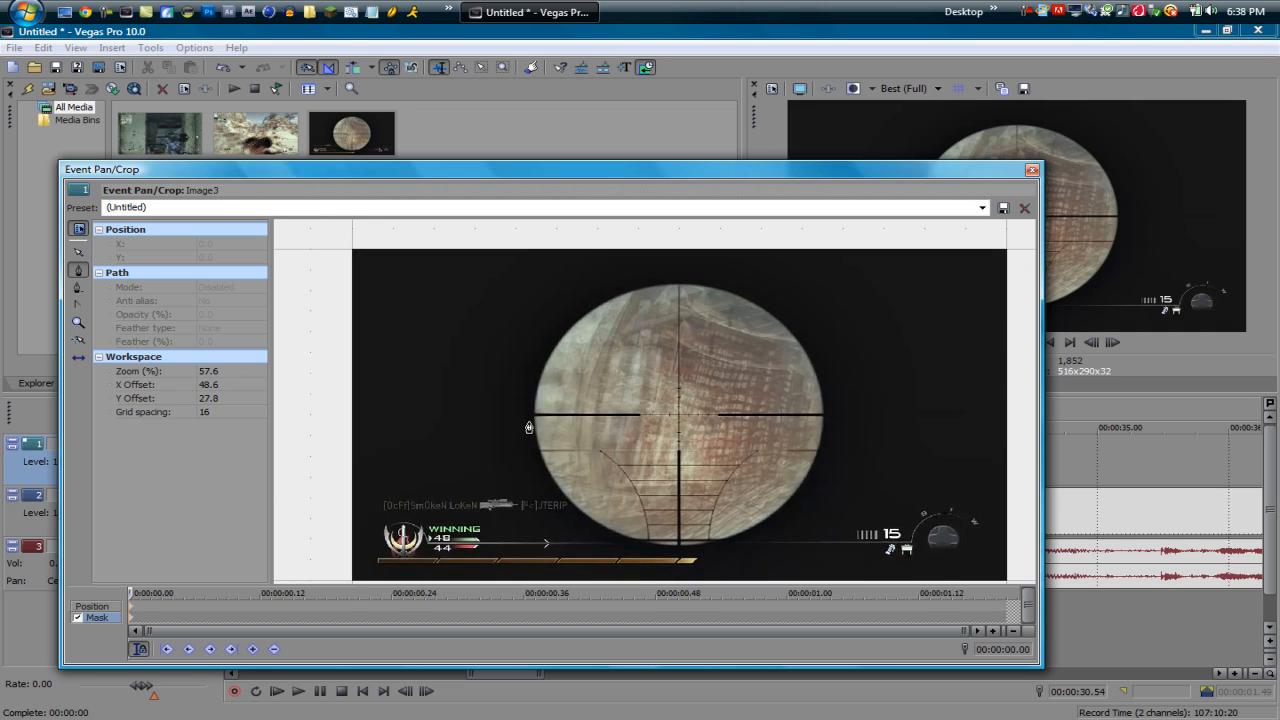
mouse_move(592, 418)
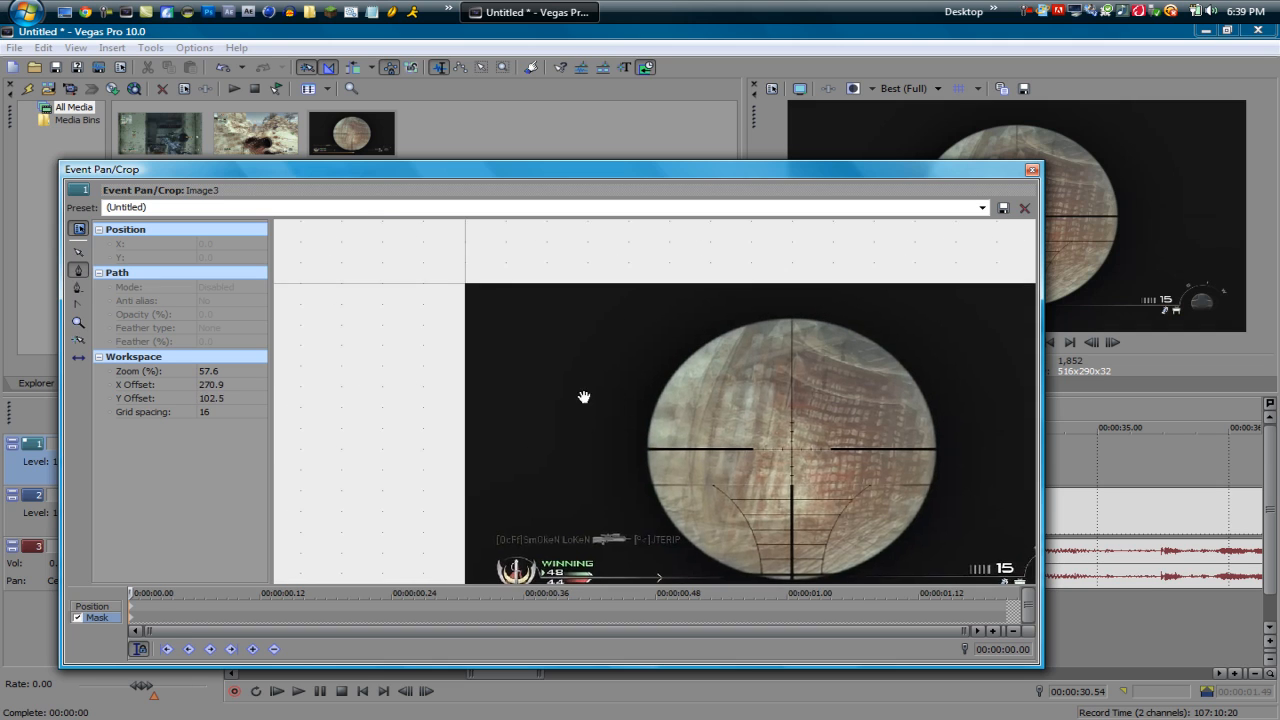
Trace mask points up the scope's left edge, across the top and down its right side.
left_click_drag(584, 396, 544, 384)
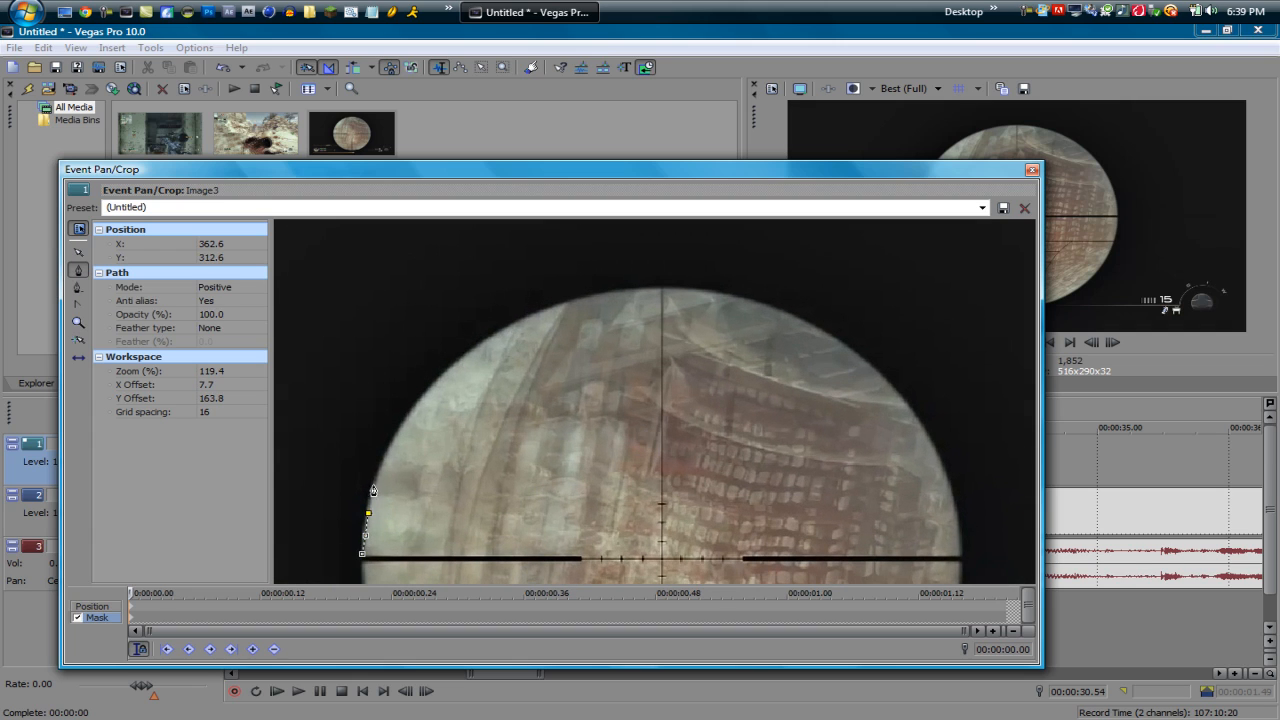
left_click_drag(372, 490, 420, 412)
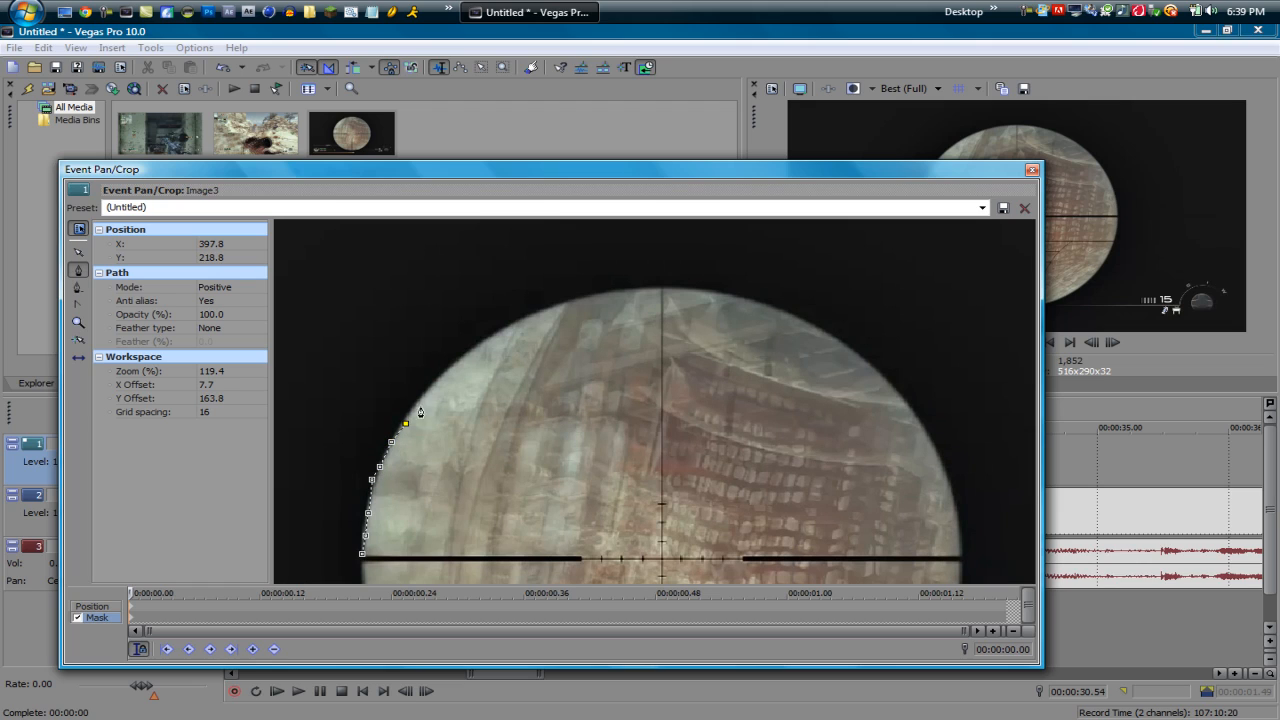
left_click_drag(404, 424, 516, 324)
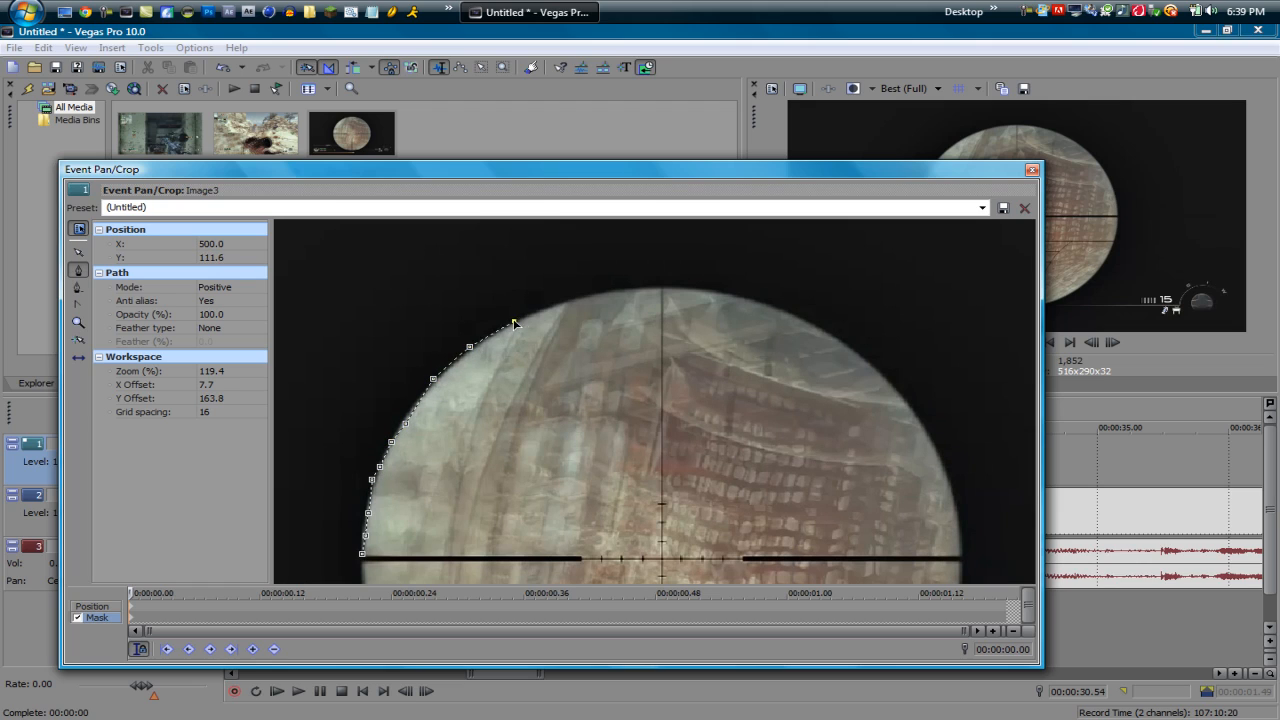
left_click_drag(516, 324, 660, 296)
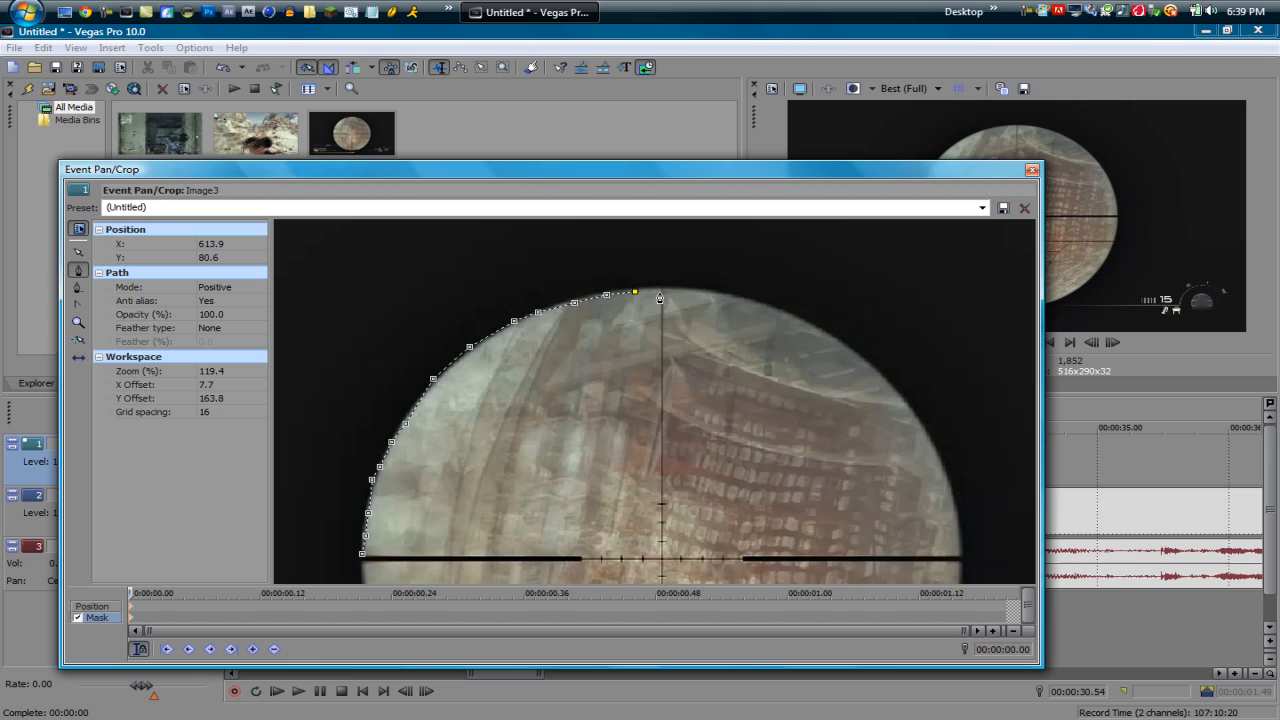
left_click_drag(660, 296, 800, 328)
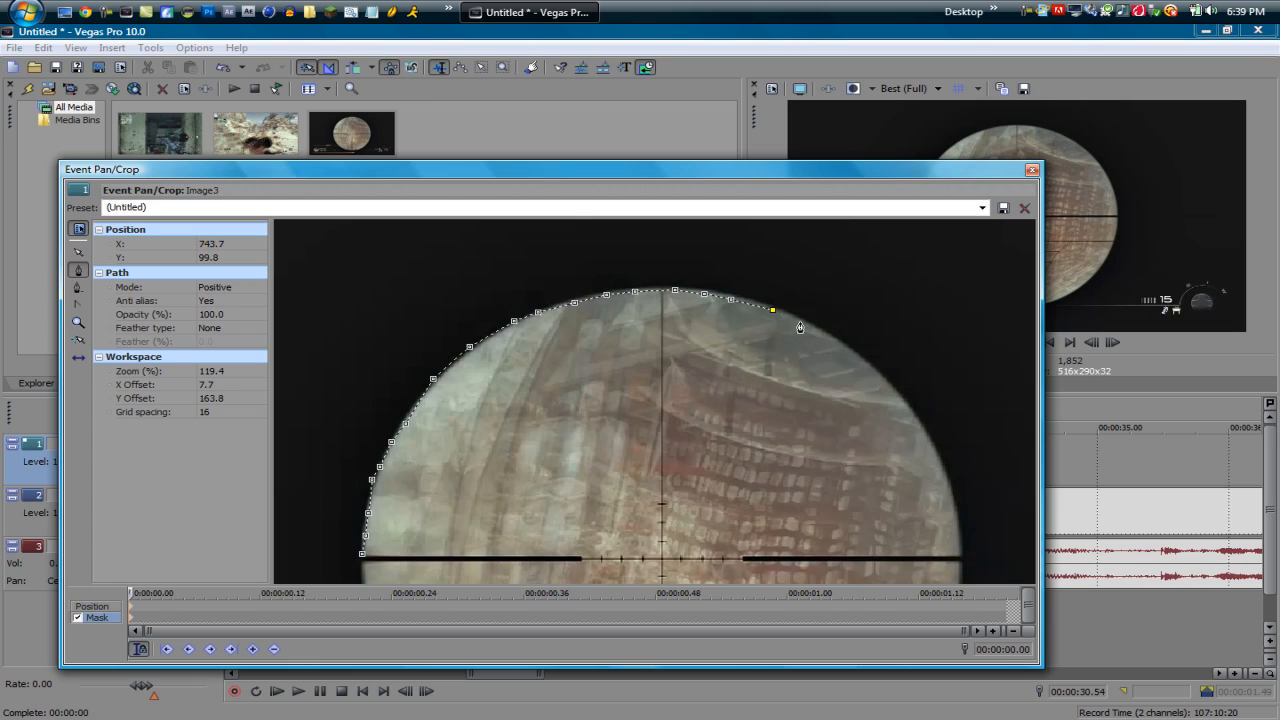
left_click_drag(772, 310, 896, 396)
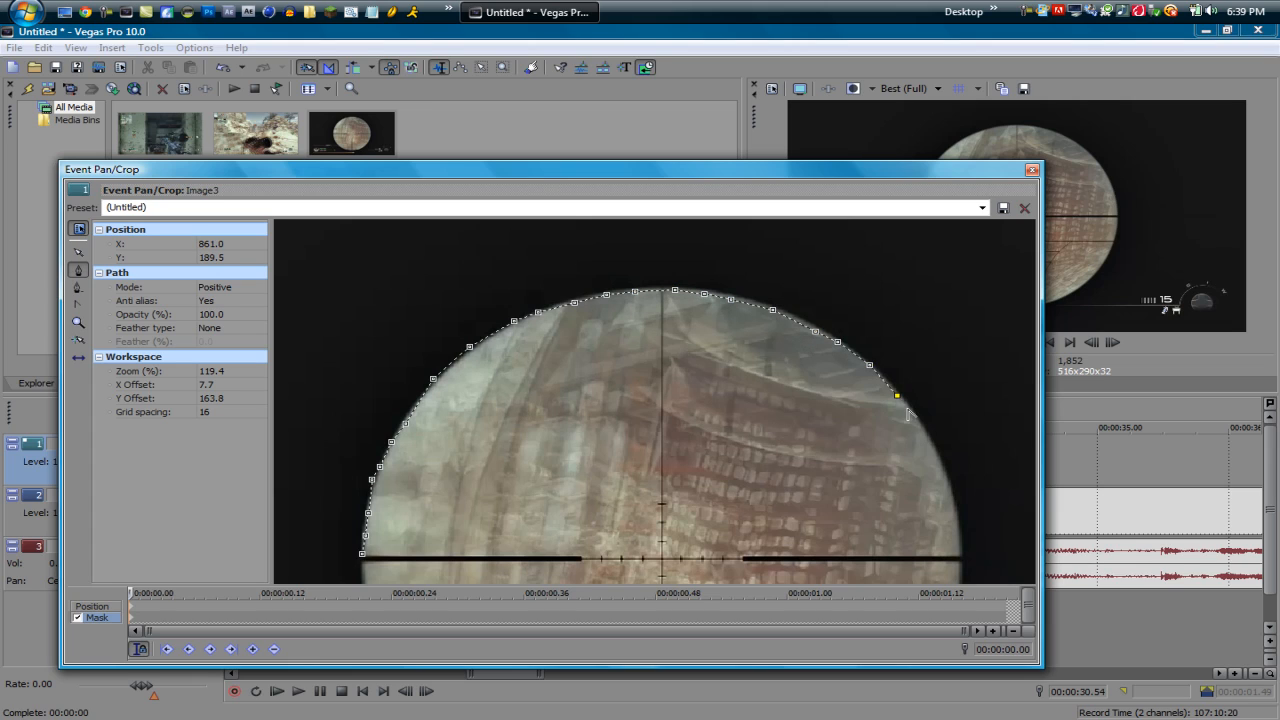
left_click_drag(896, 396, 948, 496)
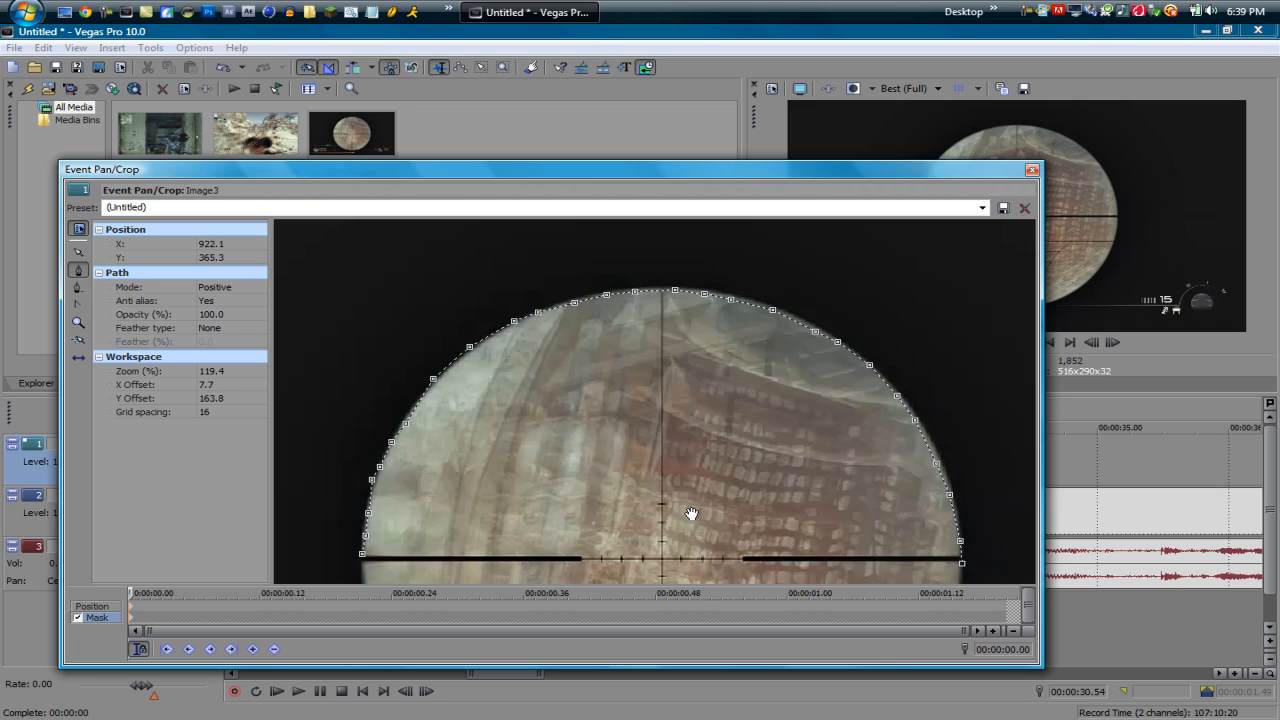
mouse_move(684, 518)
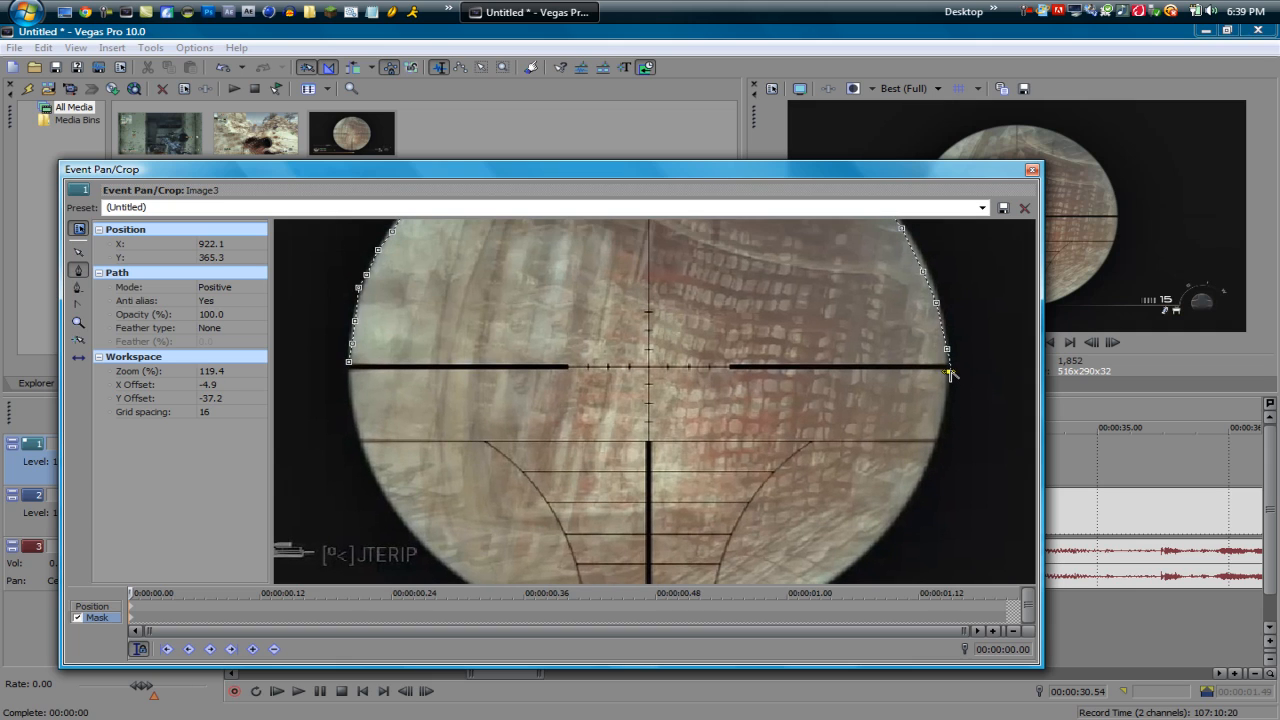
Adjust the right-edge points and close the mask around the scope's lower edge.
left_click_drag(948, 376, 948, 400)
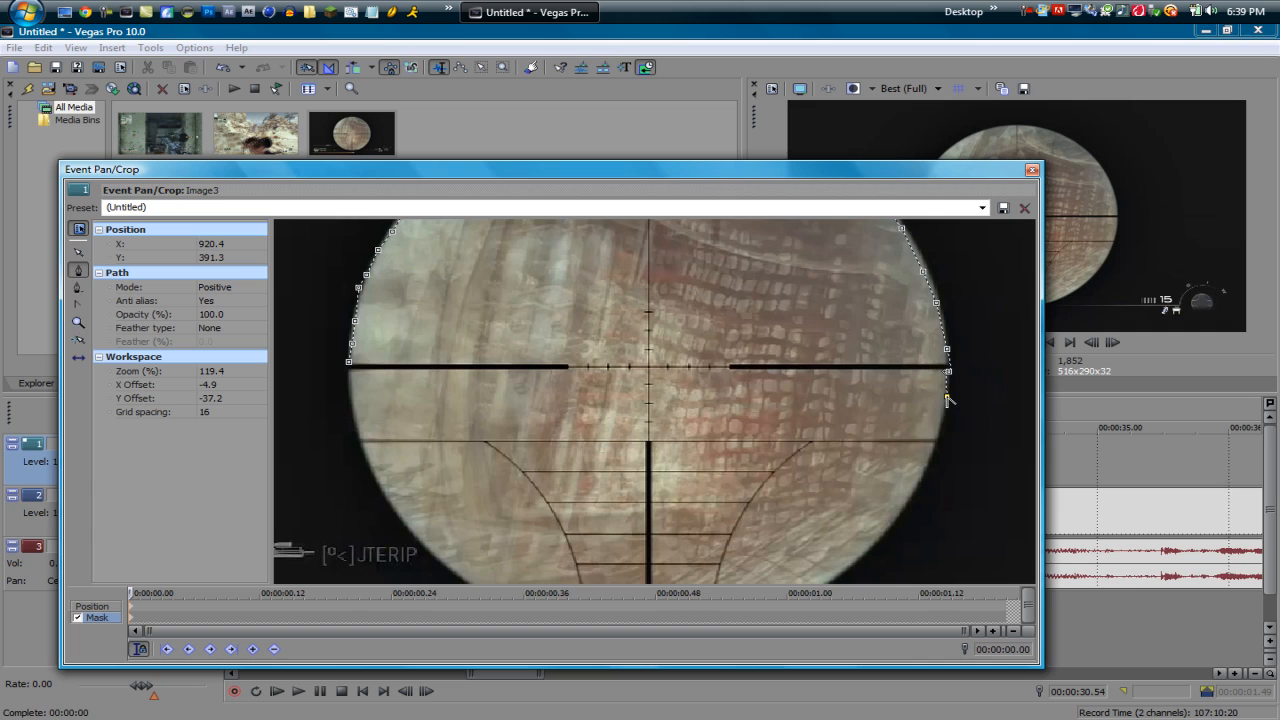
left_click_drag(948, 400, 896, 524)
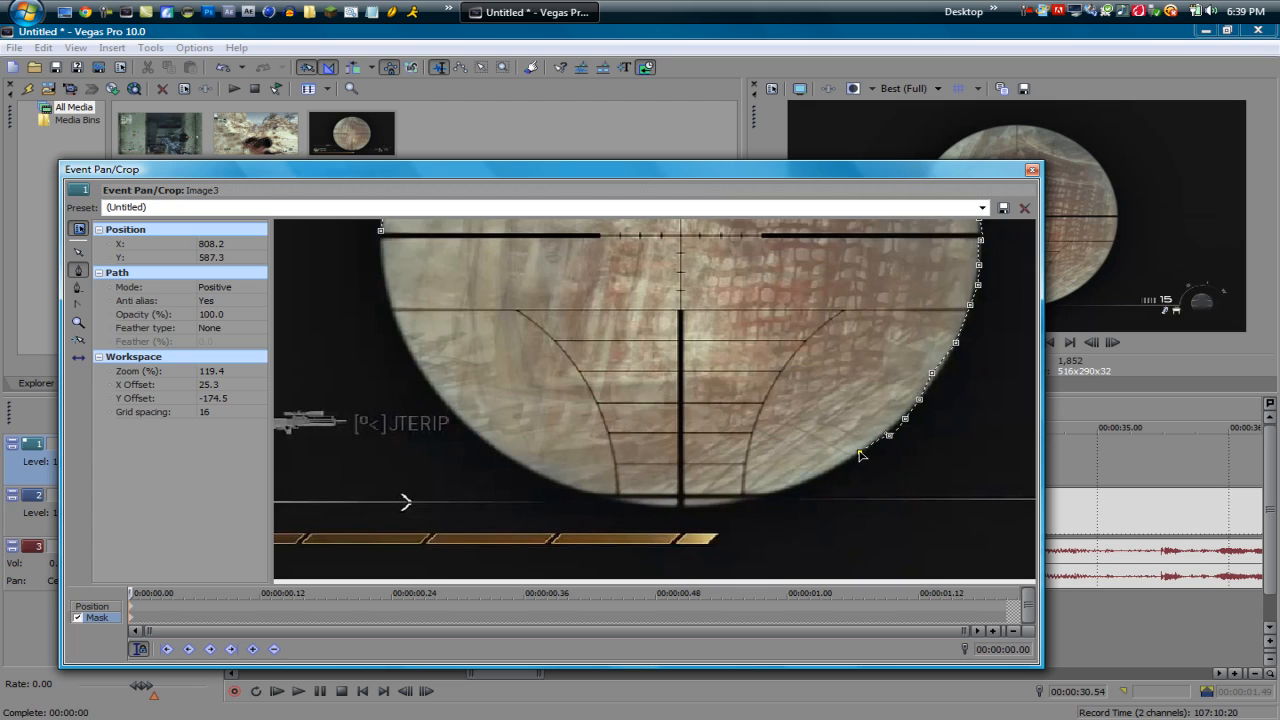
left_click_drag(888, 438, 744, 502)
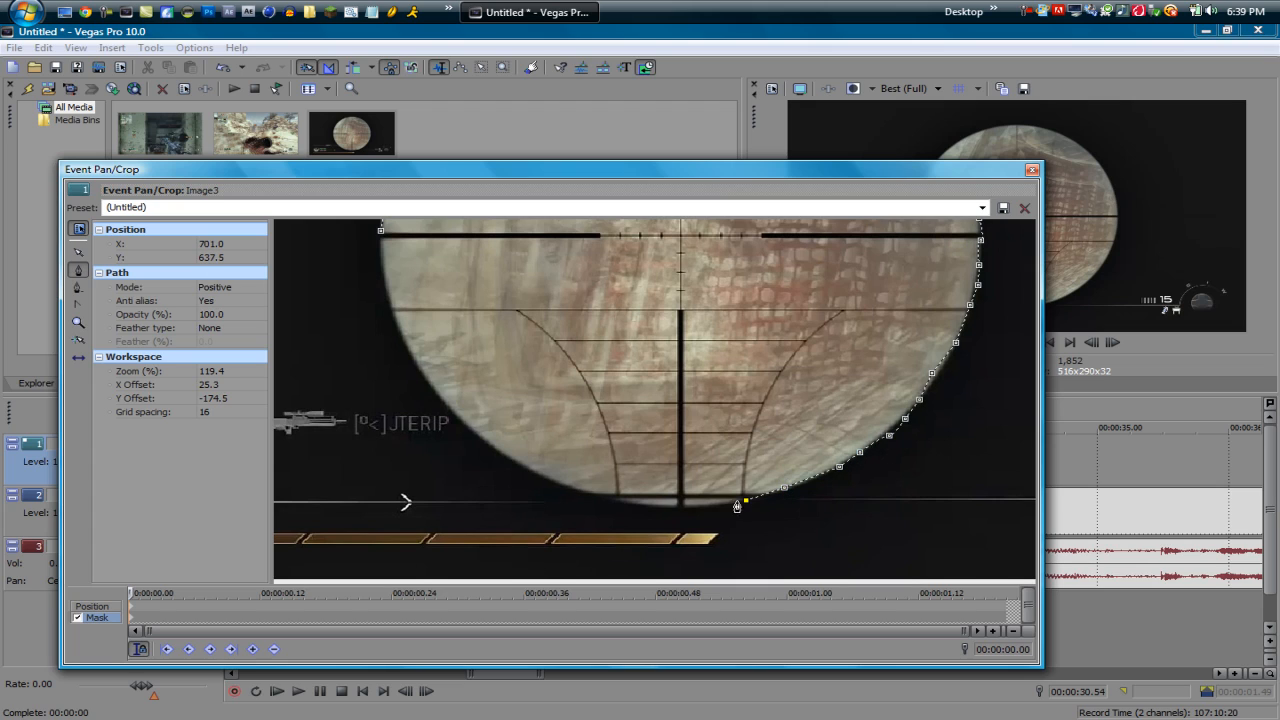
left_click_drag(738, 504, 536, 476)
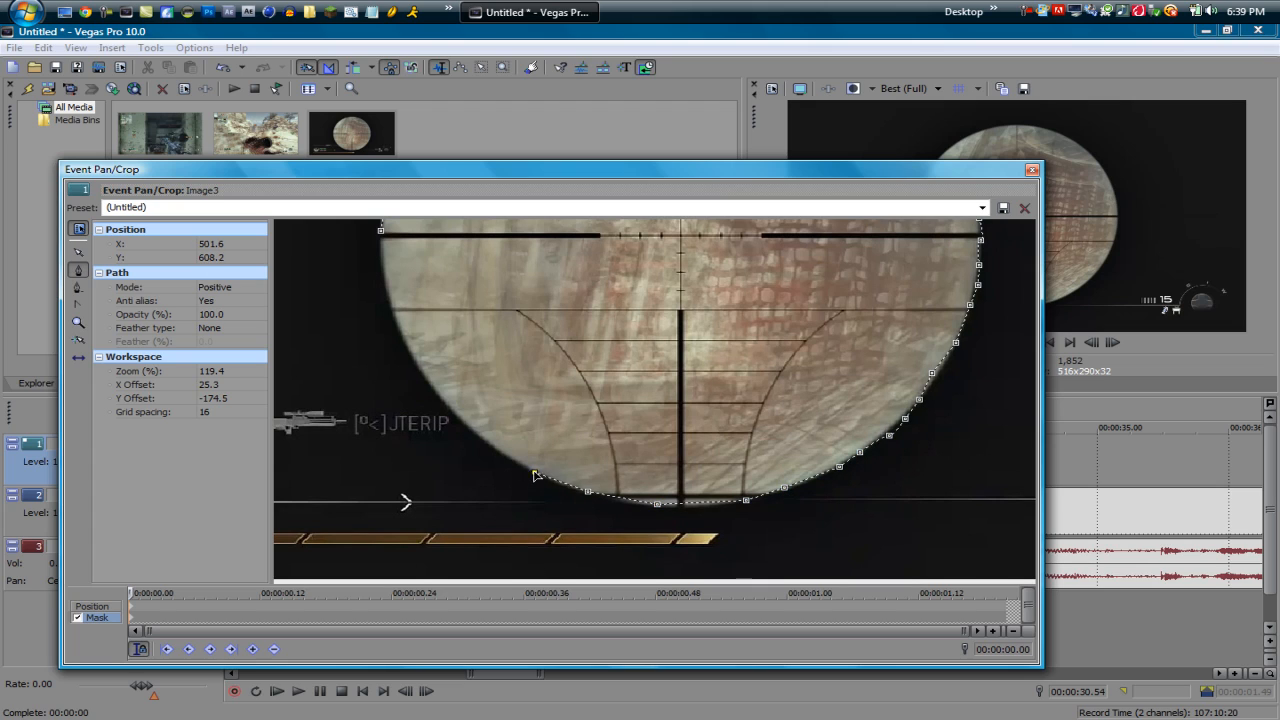
left_click_drag(536, 476, 408, 350)
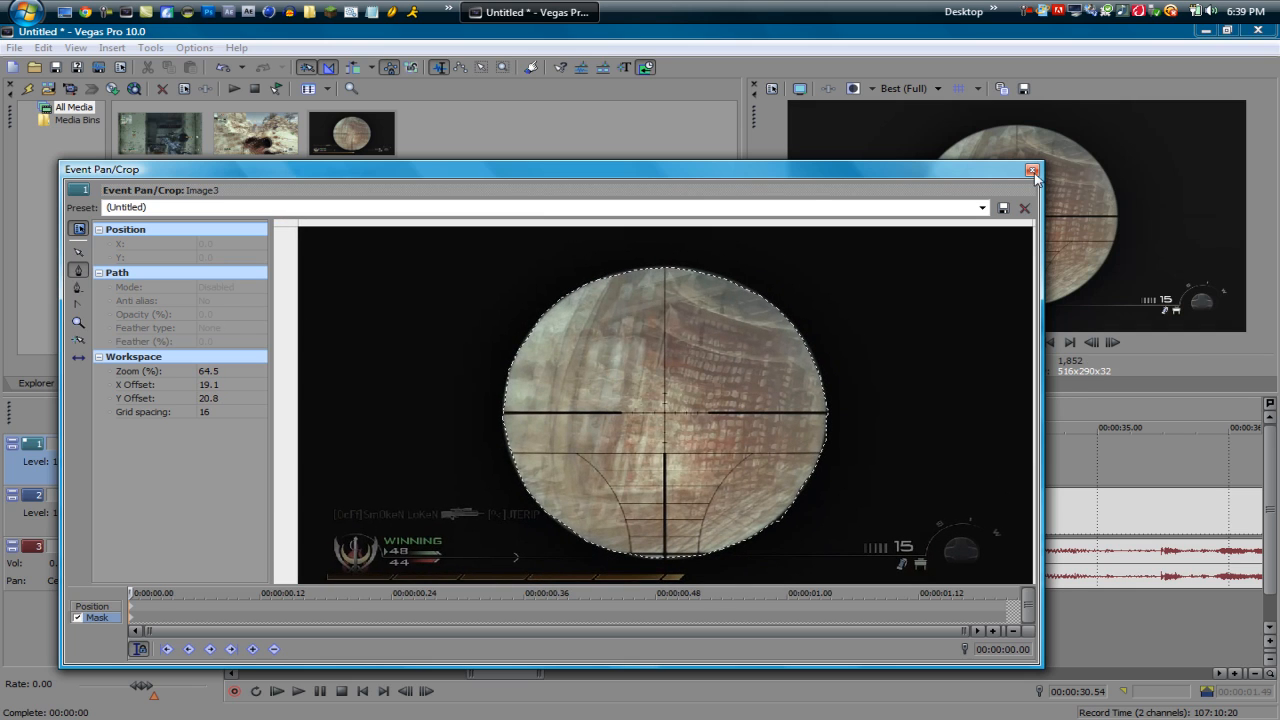
left_click(1032, 170)
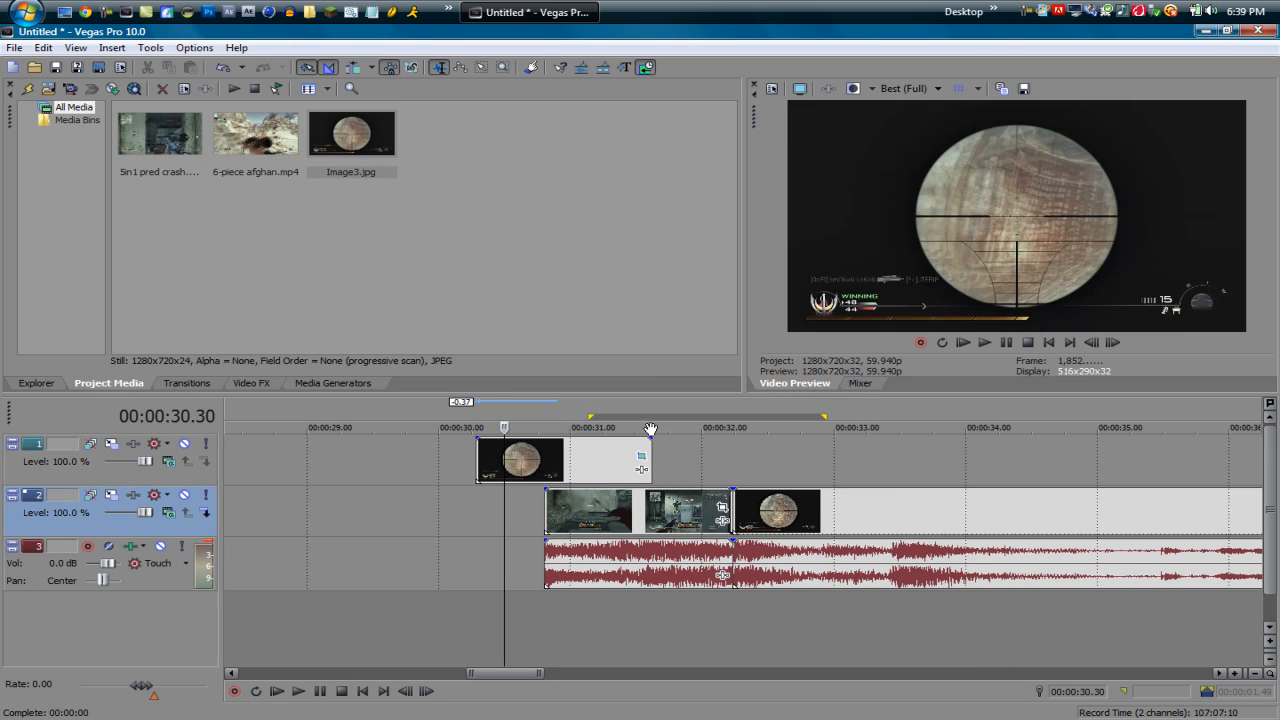
mouse_move(690, 414)
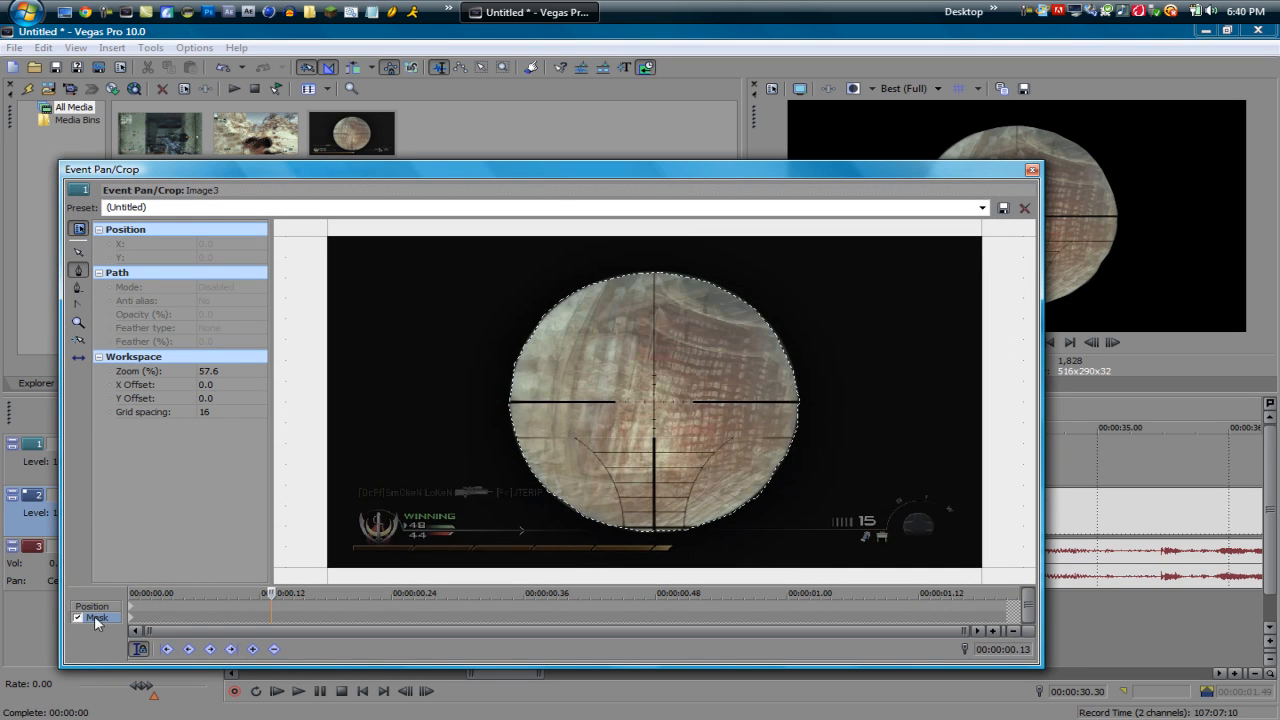
Feather the whole mask path both inward and outward with a Feather (%) amount.
left_click(116, 272)
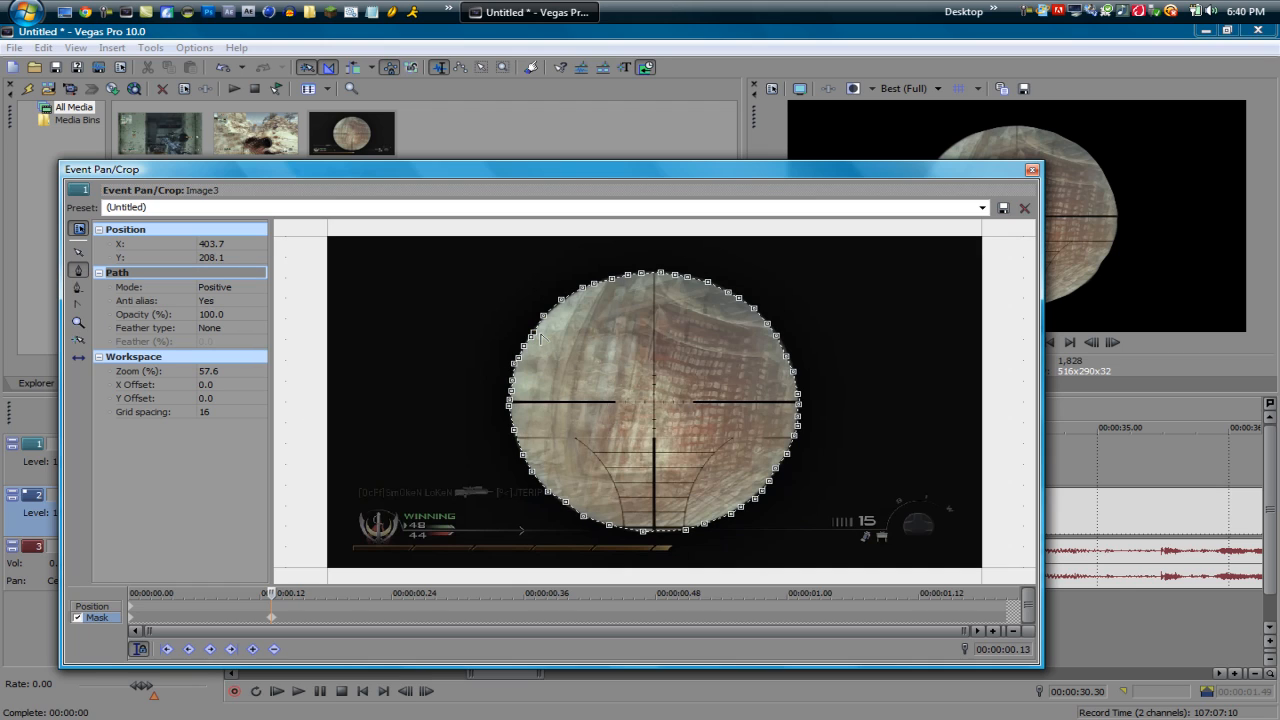
mouse_move(208, 336)
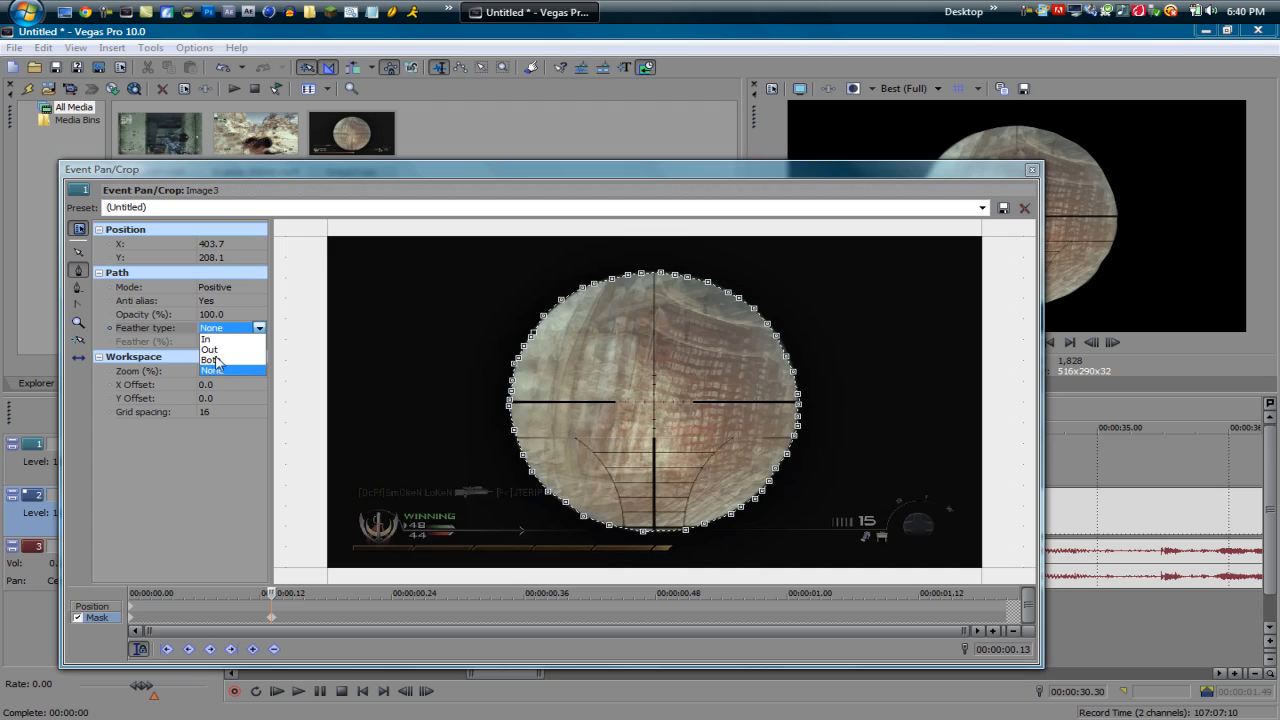
left_click(212, 360)
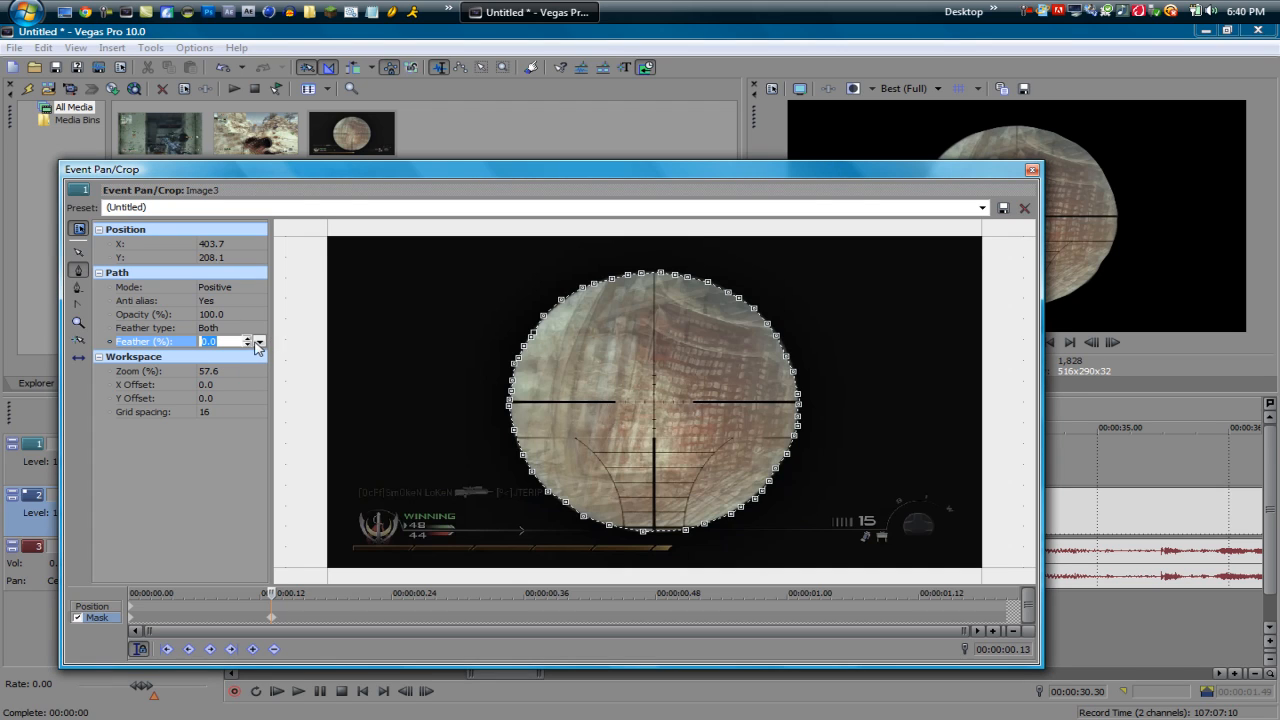
left_click(258, 338)
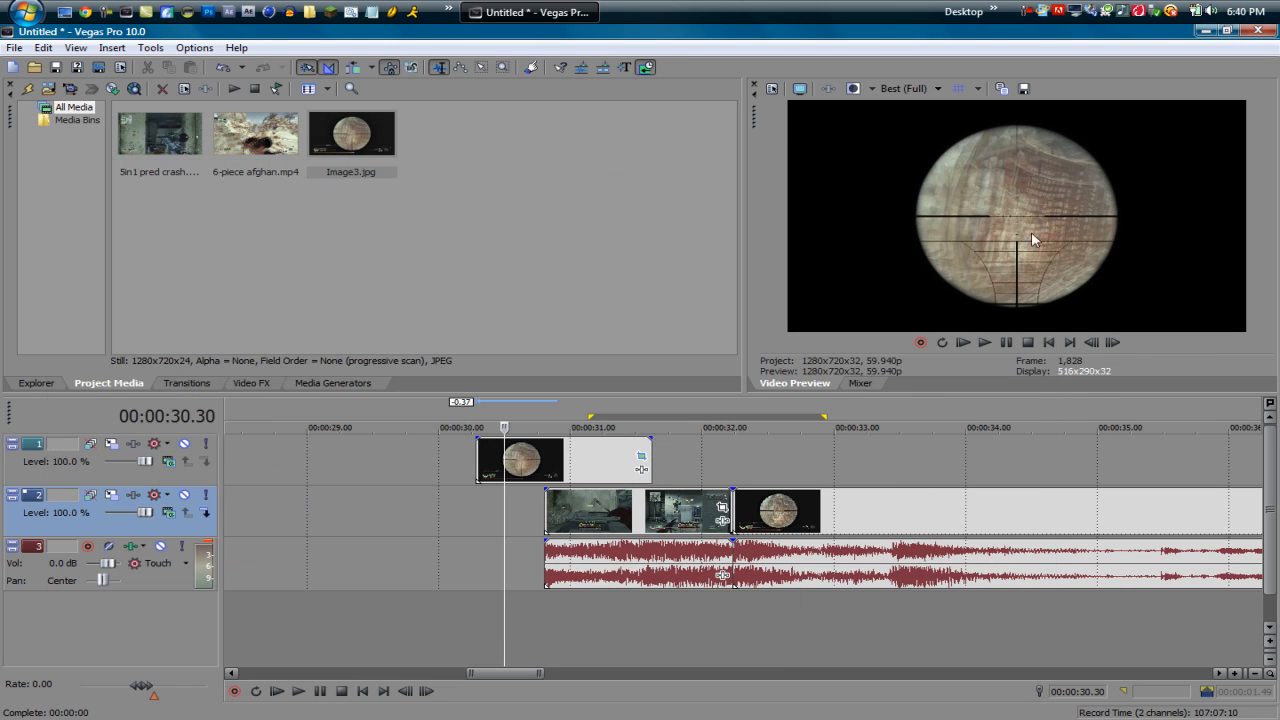
mouse_move(656, 436)
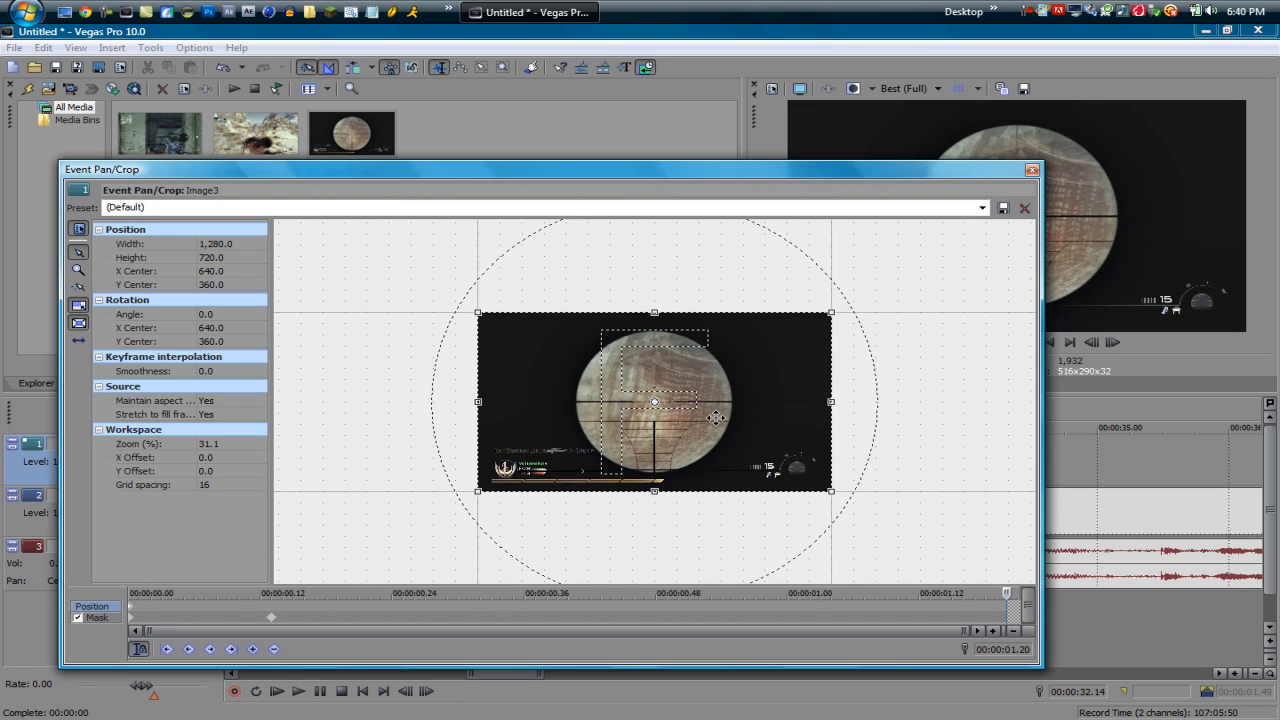
mouse_move(78, 340)
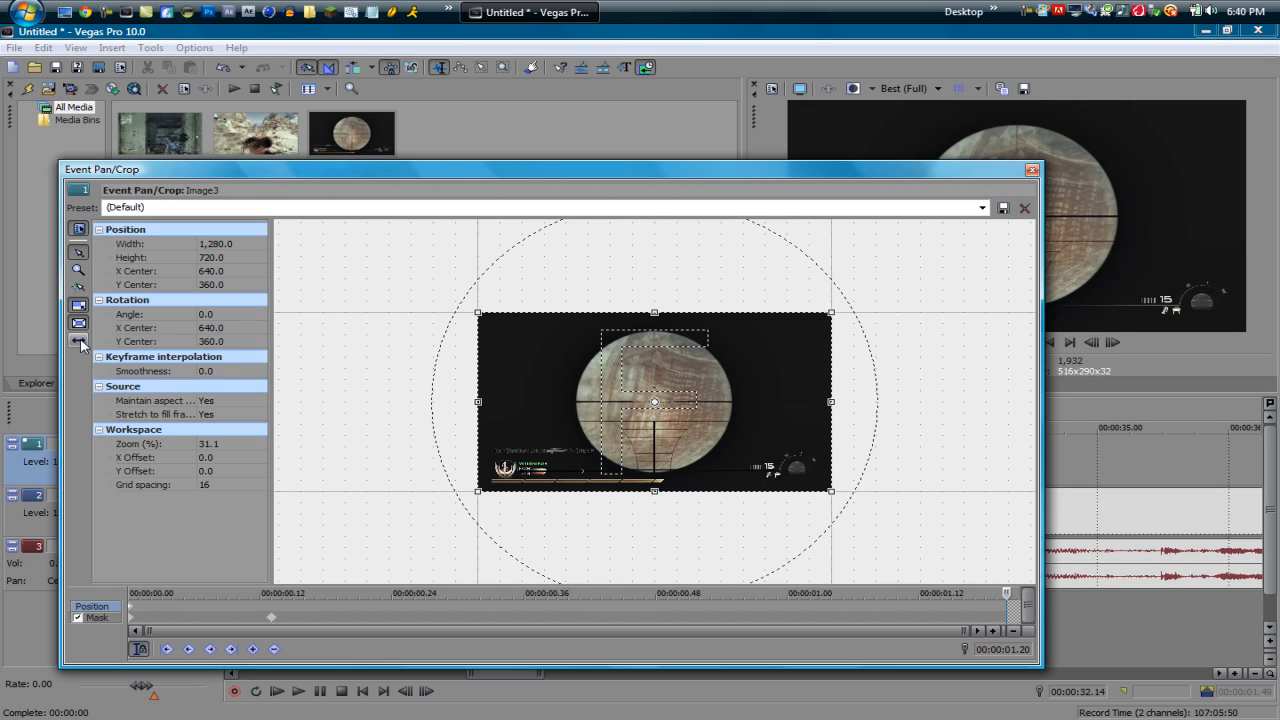
mouse_move(78, 360)
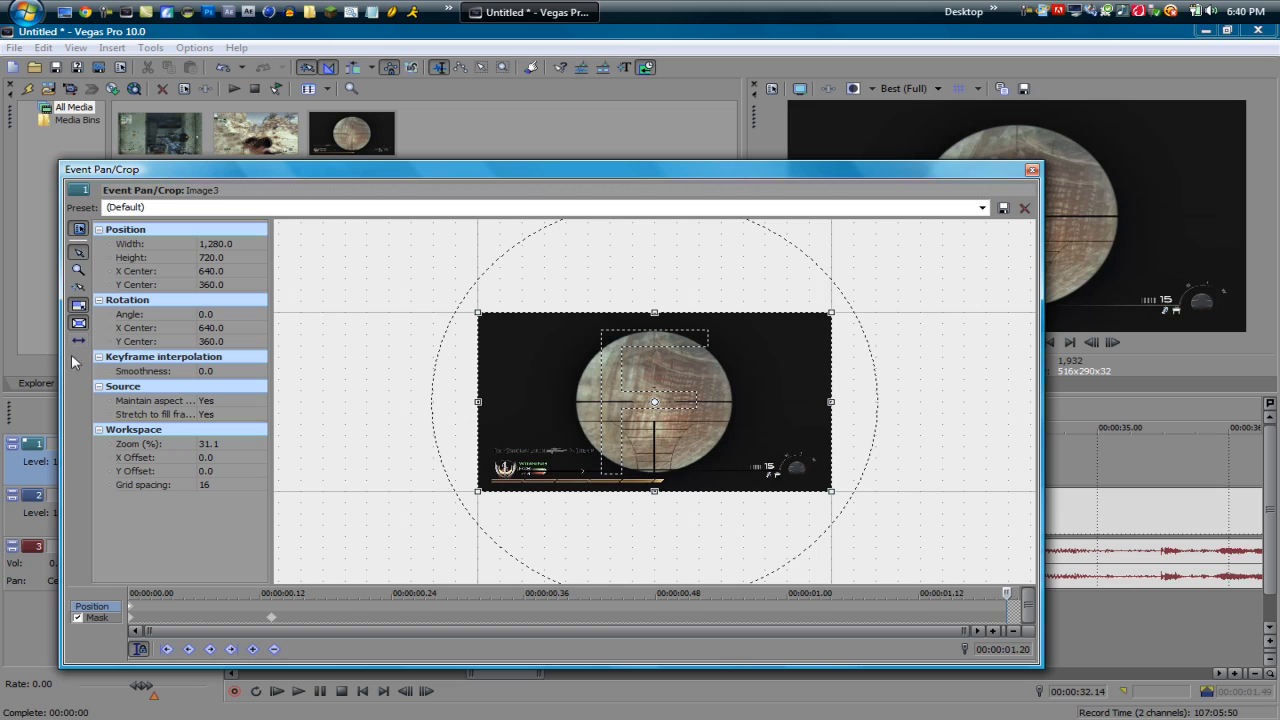
mouse_move(78, 340)
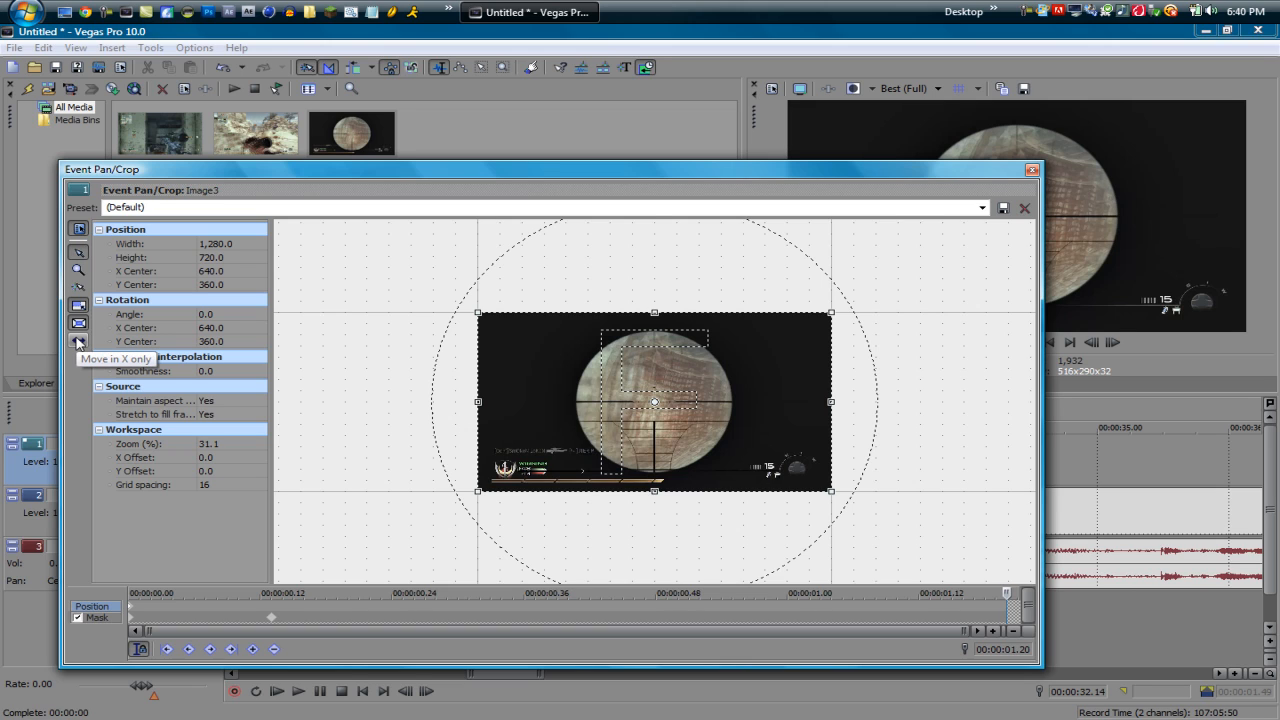
Keyframe the image from far-left off-screen back to its restored X position, then close Pan/Crop.
left_click_drag(656, 402, 420, 402)
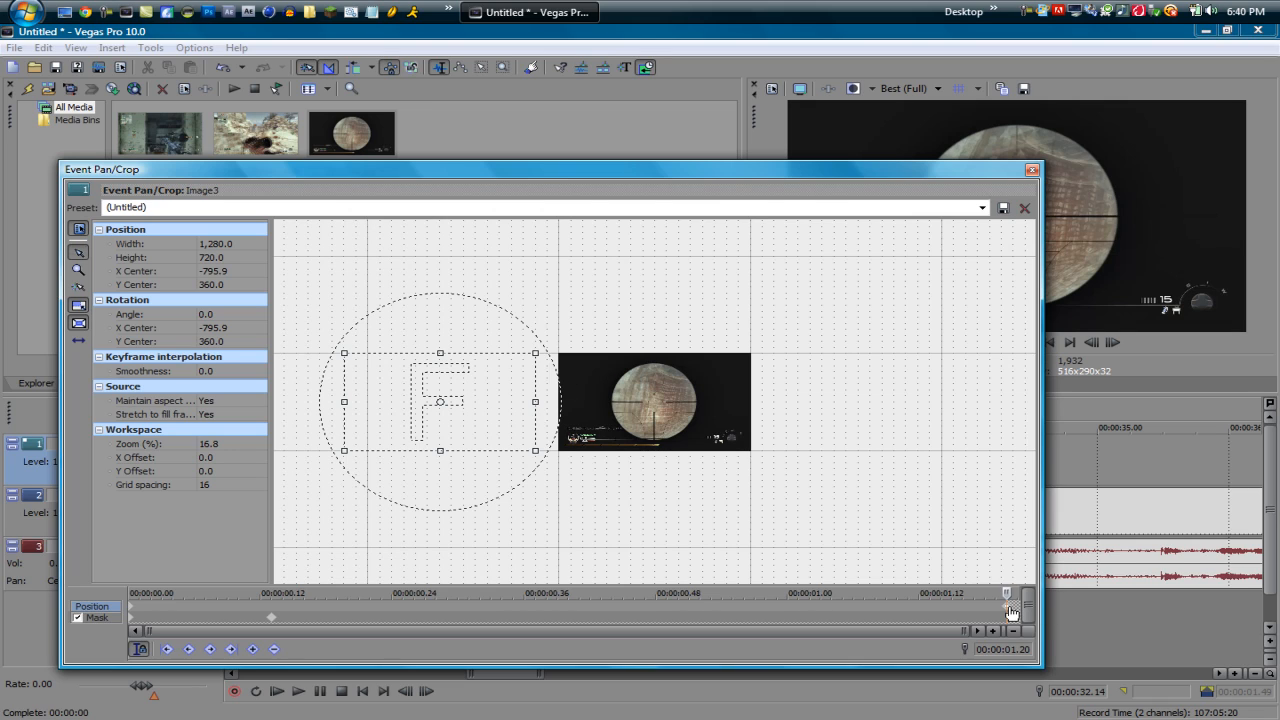
left_click_drag(440, 400, 656, 400)
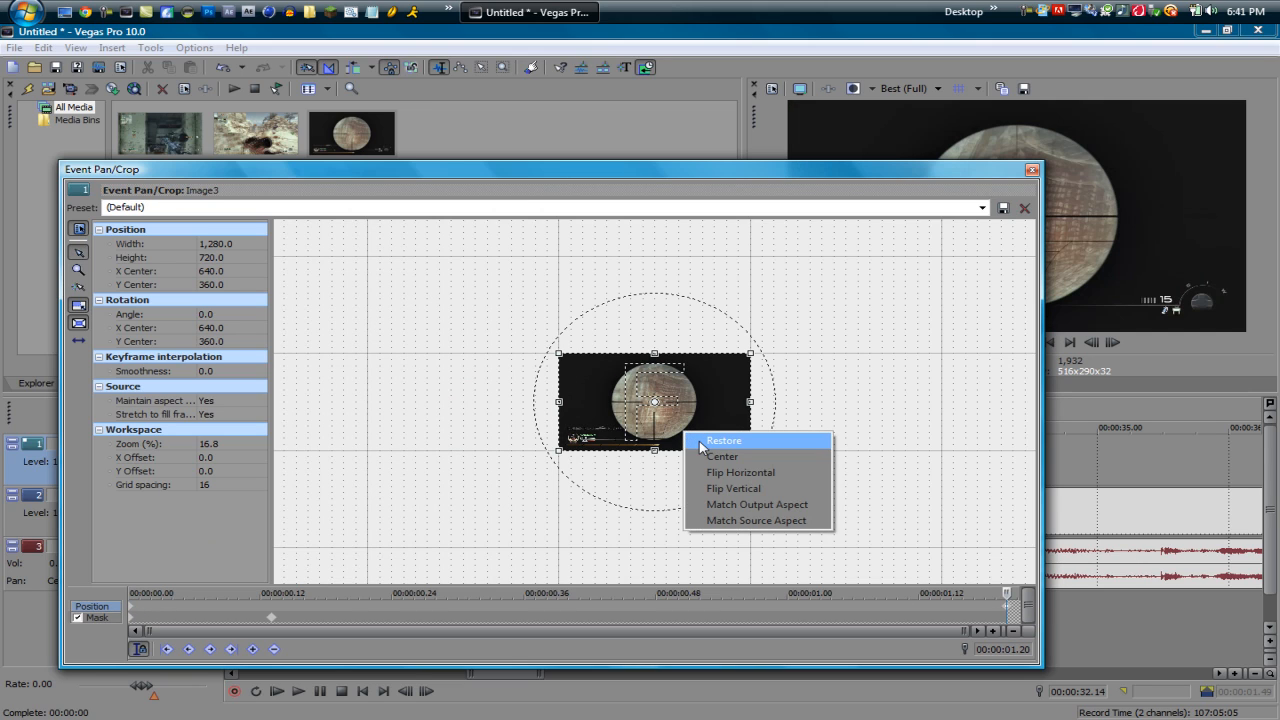
left_click(724, 440)
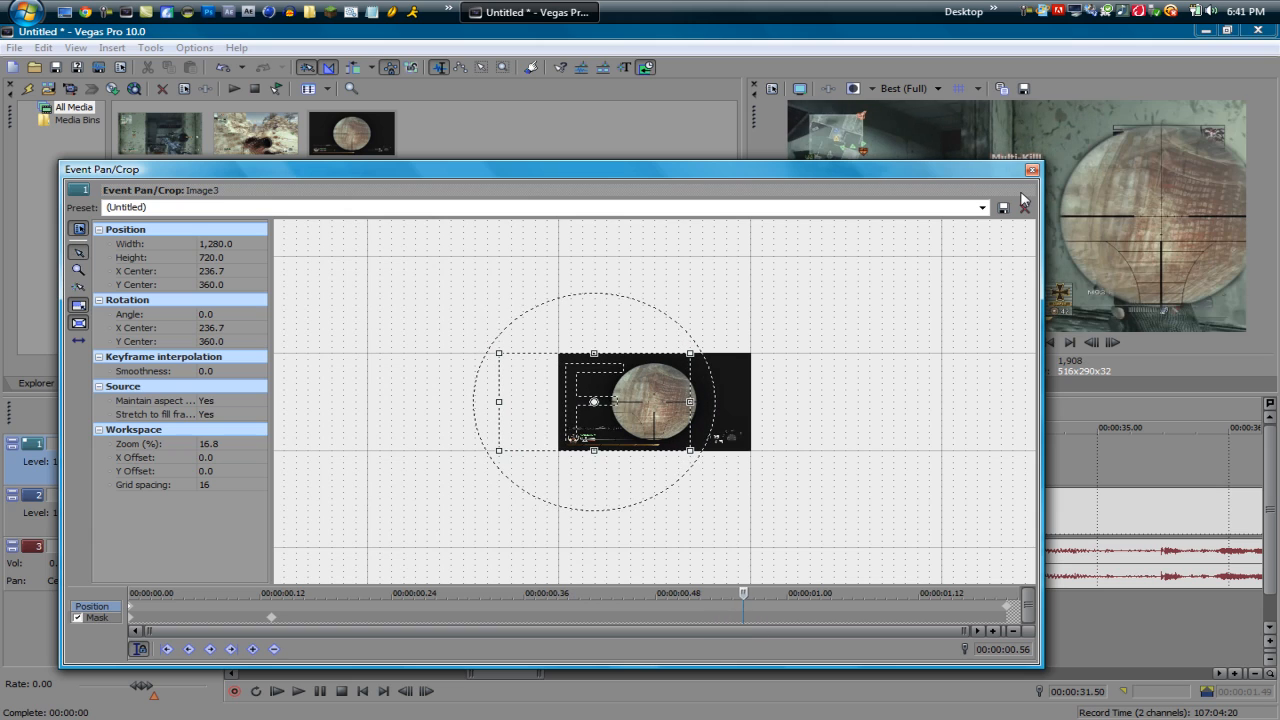
left_click(1032, 168)
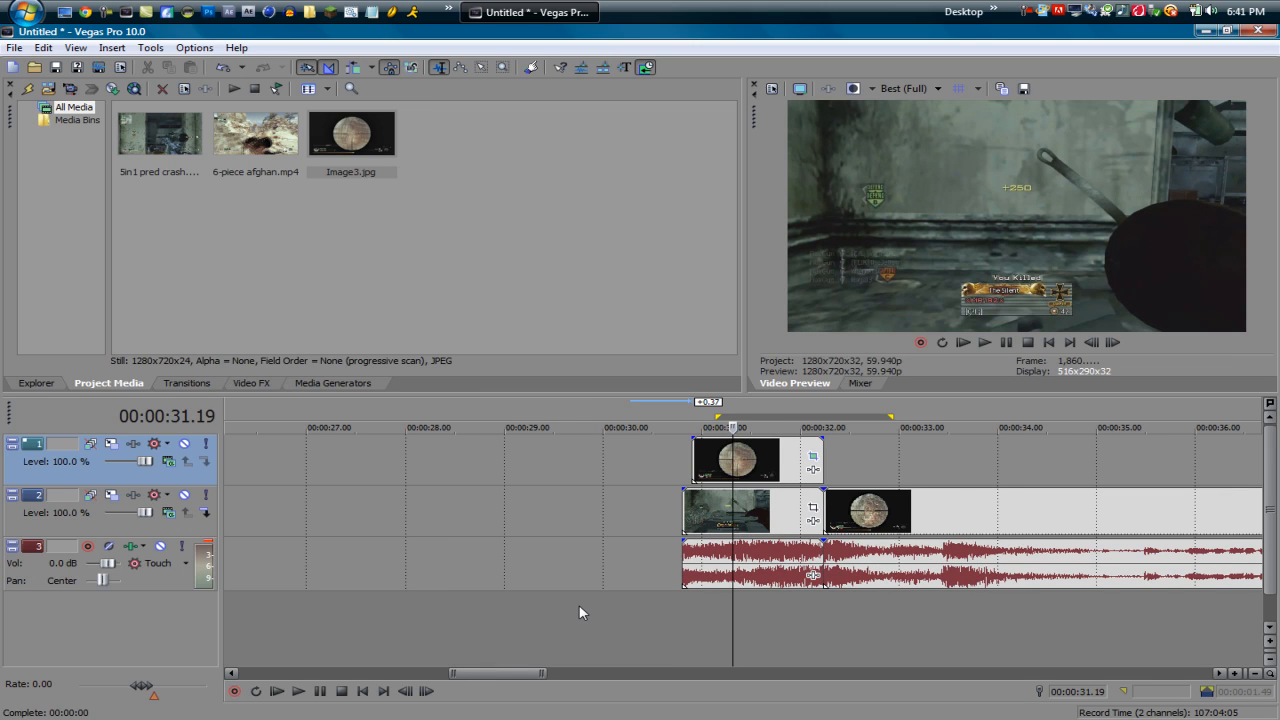
mouse_move(736, 56)
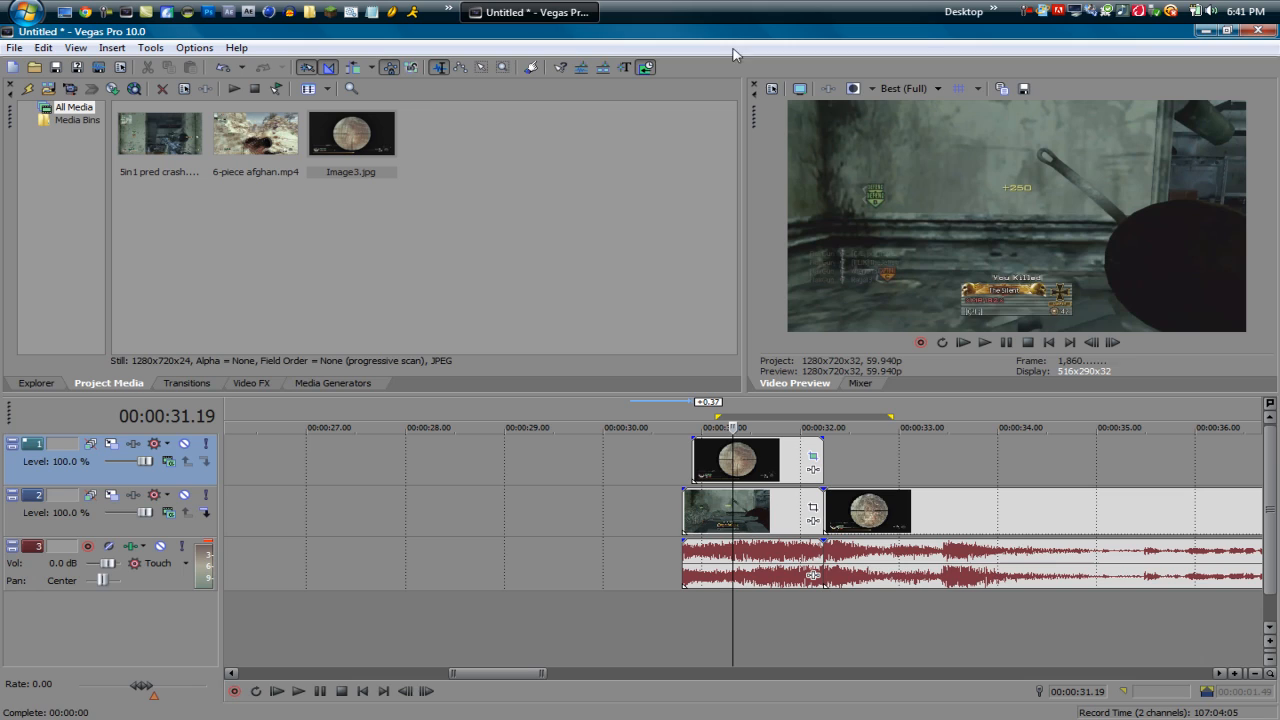
Show the Video Preview quality choices (Draft, Preview, Good, Best).
left_click(936, 88)
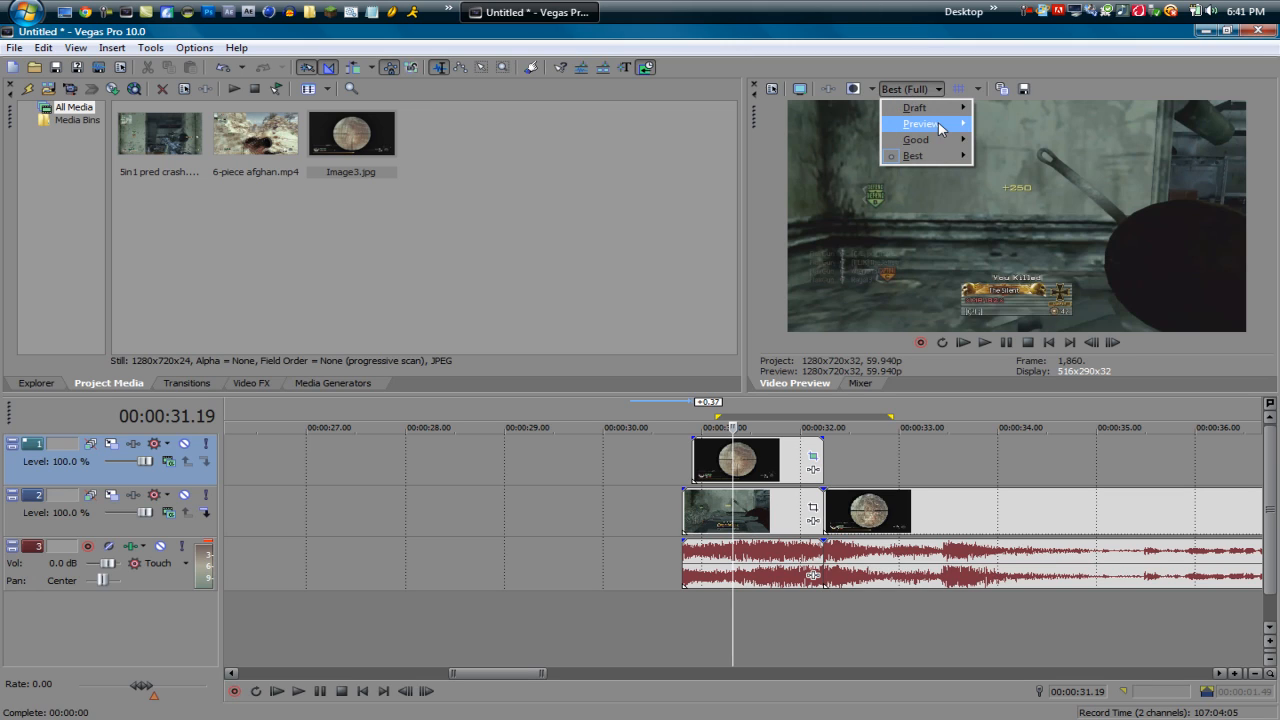